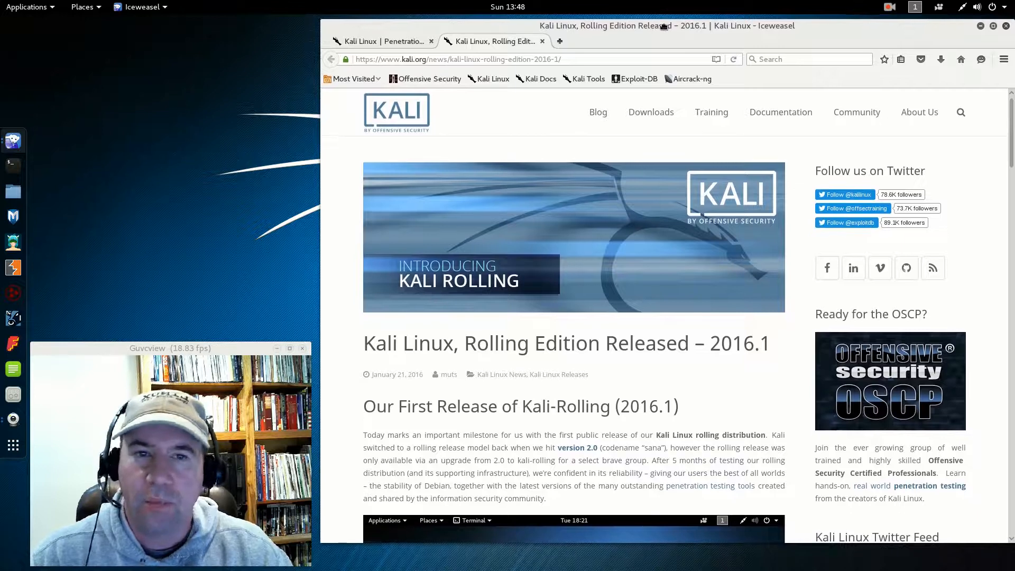
- Show the kali.org home page in the first 'Kali Linux | Penetration…' tab, scrolled to the top
click(380, 40)
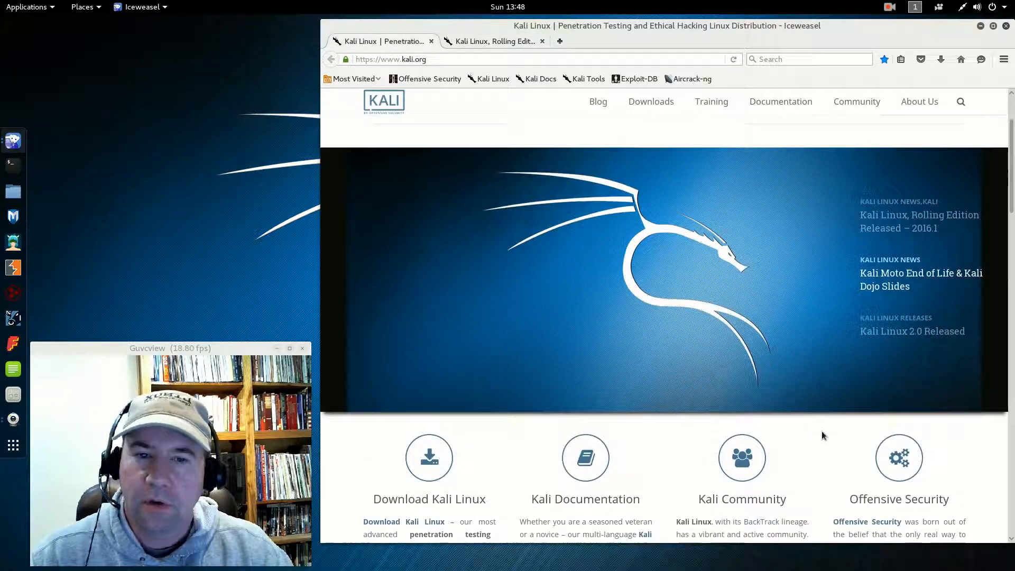
scroll(up, 3)
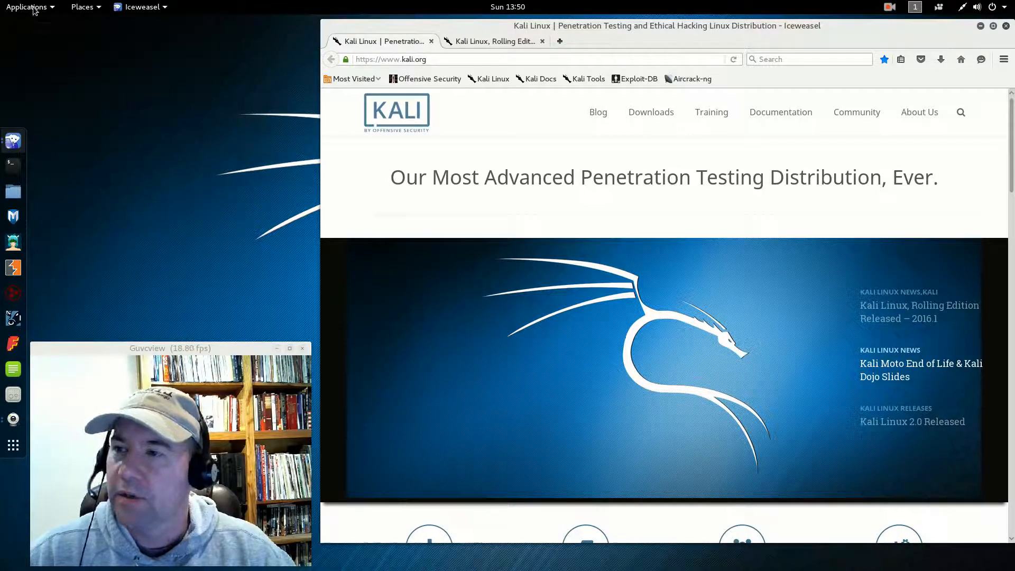
- Select the second tab to bring back the 'Rolling Edition Released – 2016.1' article
click(29, 7)
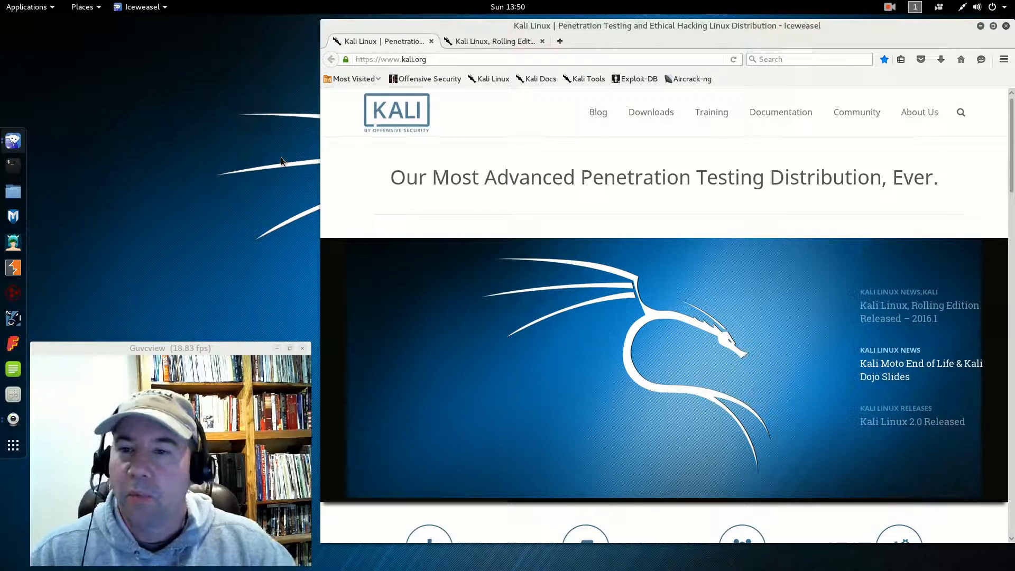
mouse_move(628, 217)
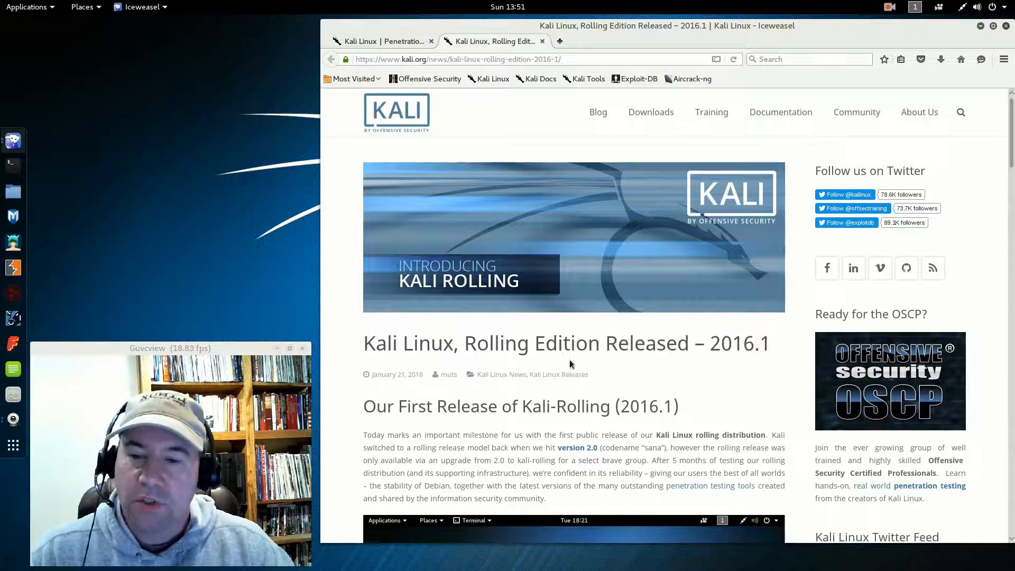
mouse_move(667, 361)
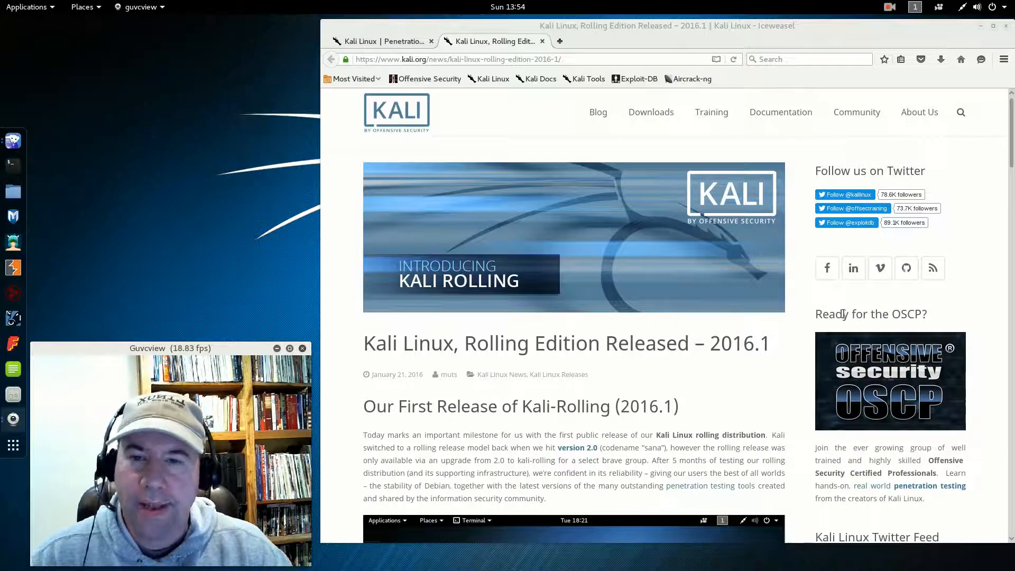
mouse_move(784, 157)
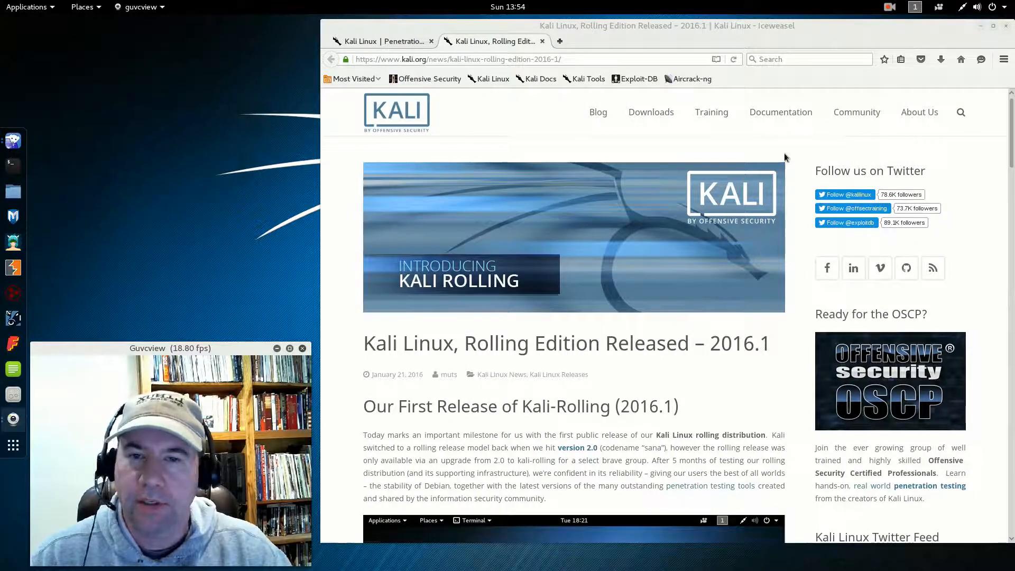
- Refocus Iceweasel and start loading a kali.org page in a third tab
click(650, 112)
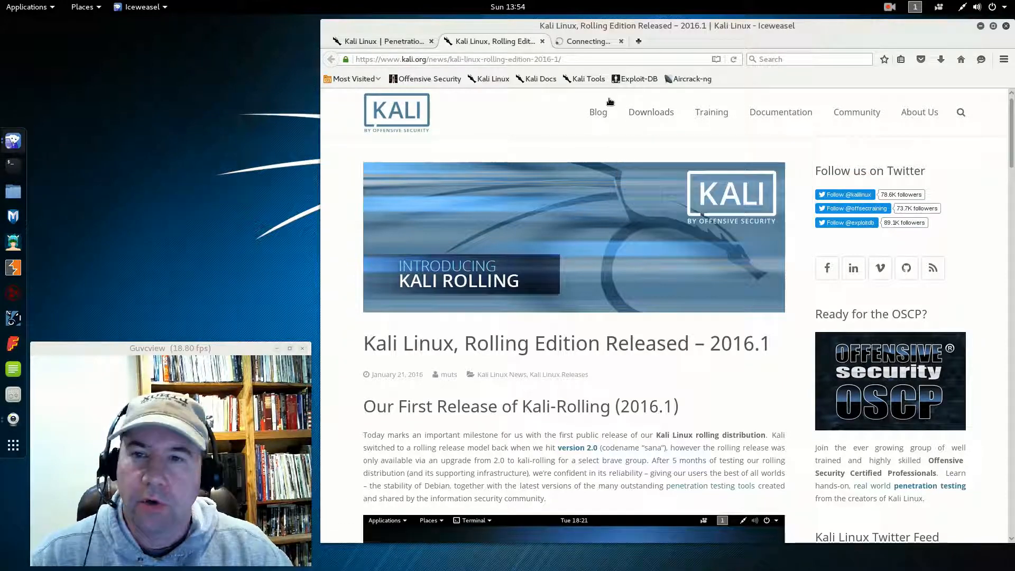
- Open the Downloads page and scroll through the 2016.1 image table and GPG verification instructions
click(650, 112)
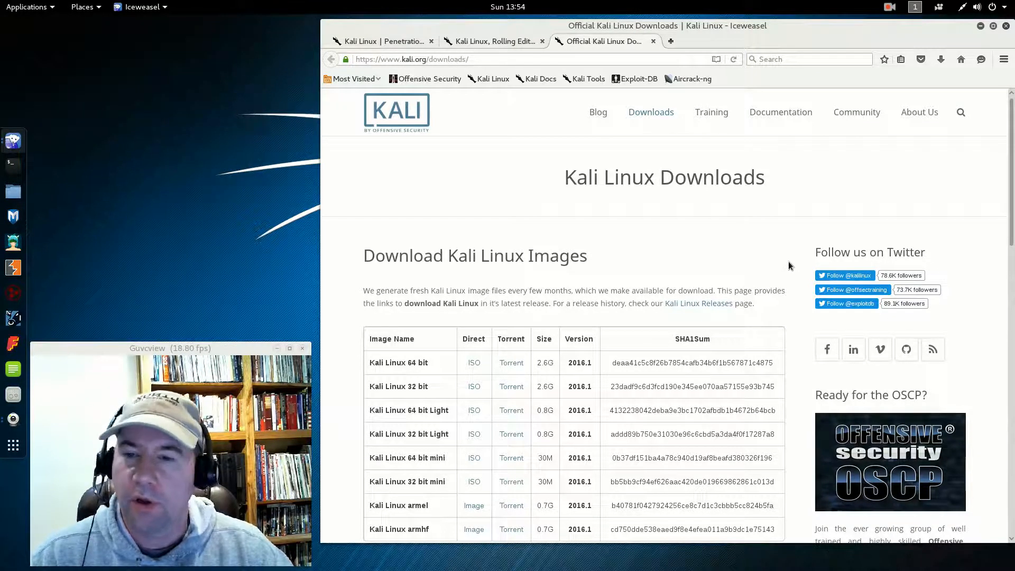
mouse_move(482, 265)
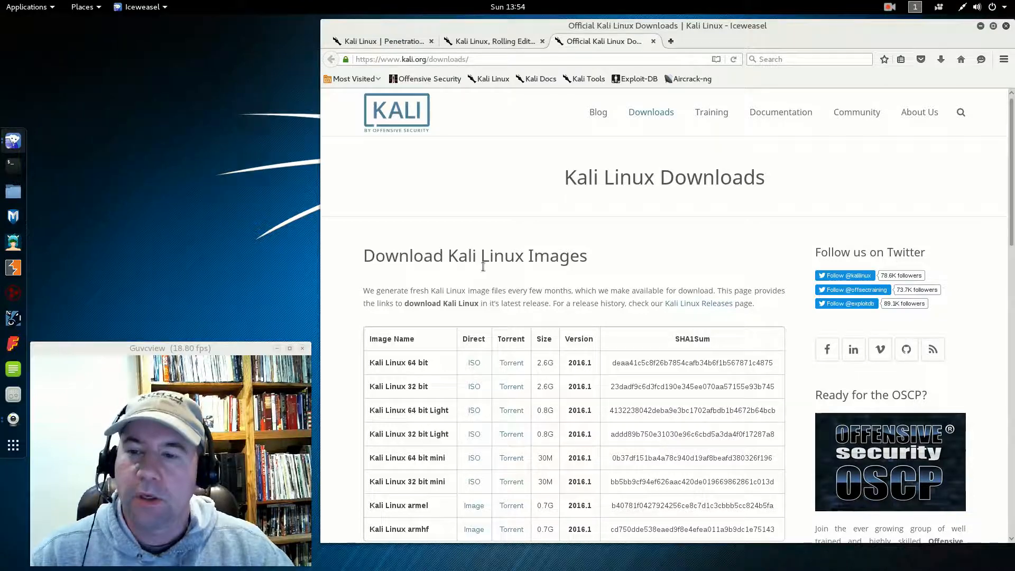
mouse_move(520, 278)
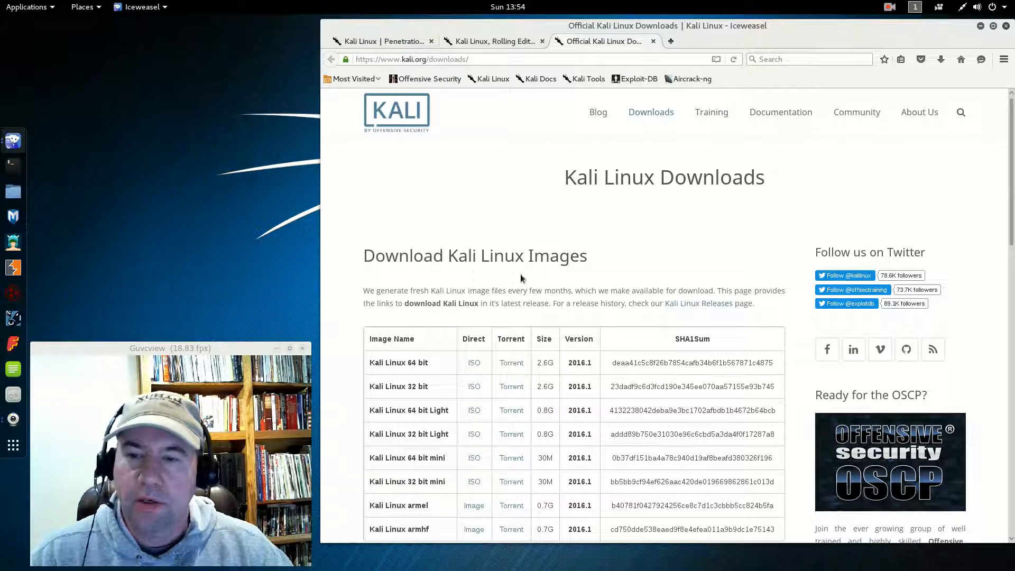
scroll(down, 3)
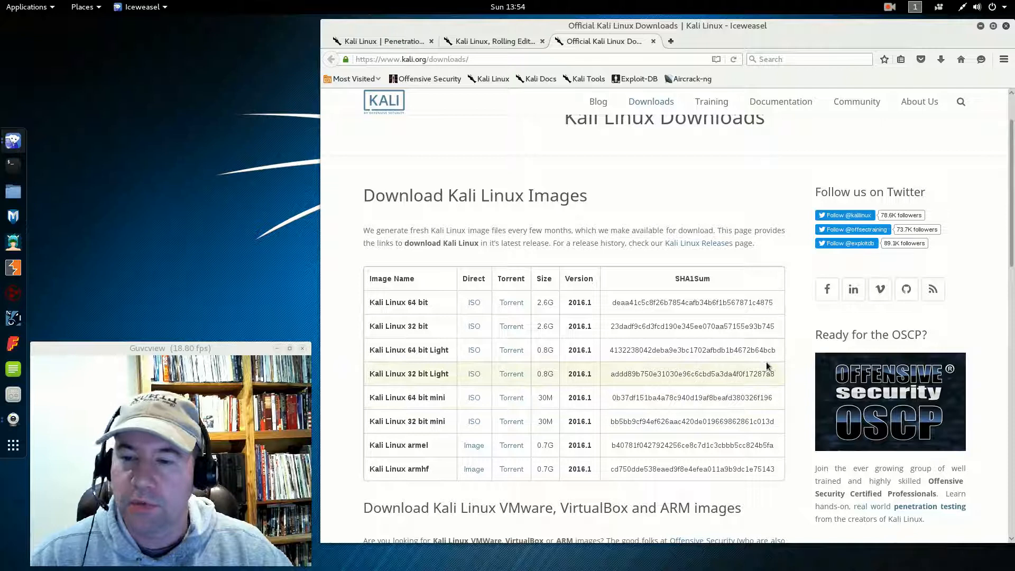
scroll(down, 3)
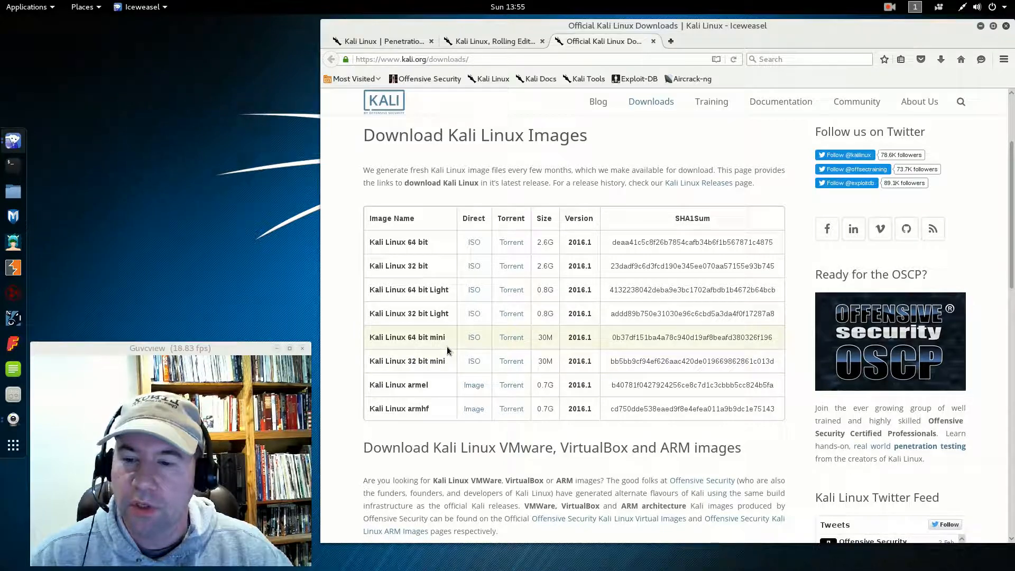
scroll(down, 3)
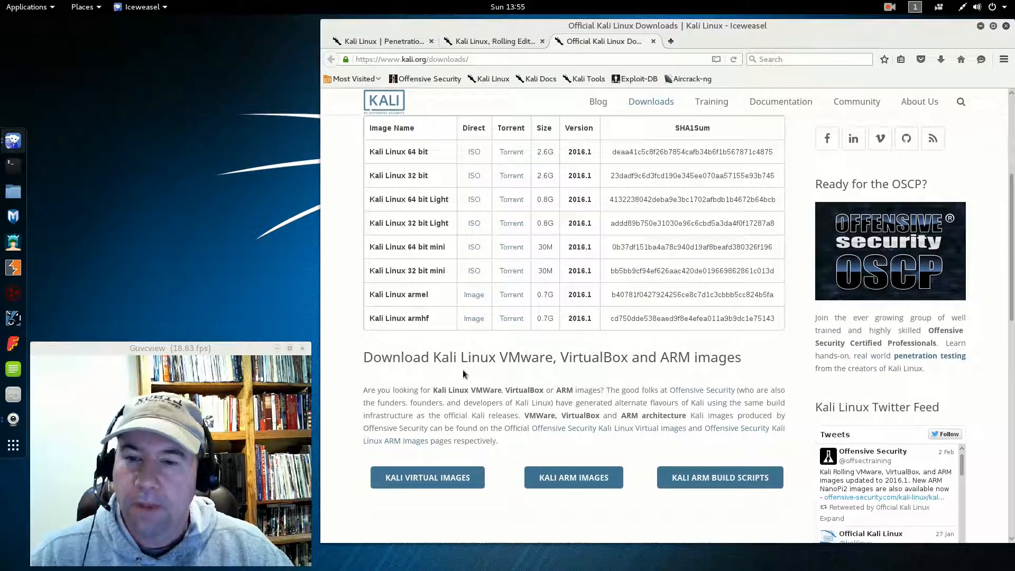
scroll(down, 3)
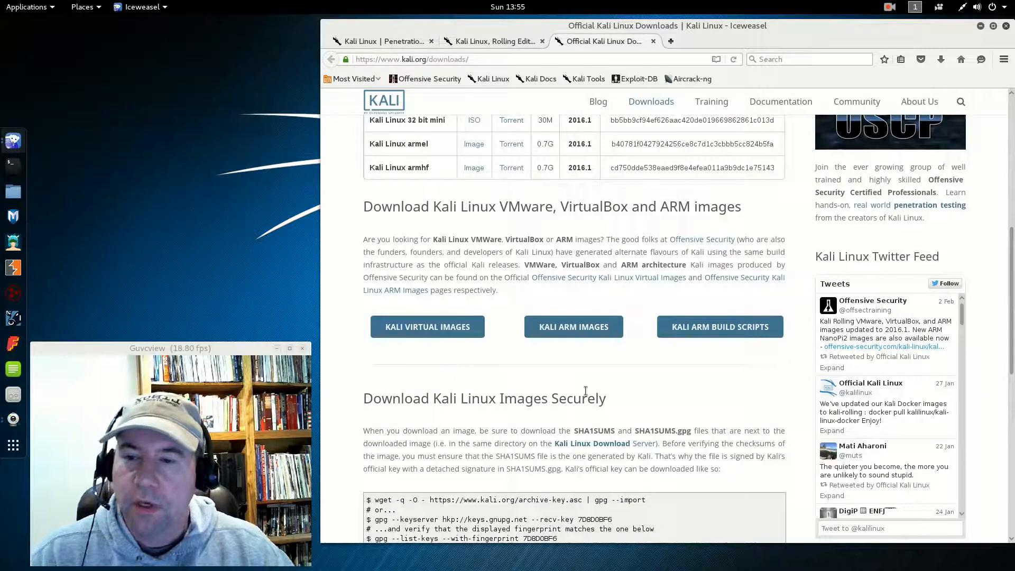
scroll(down, 3)
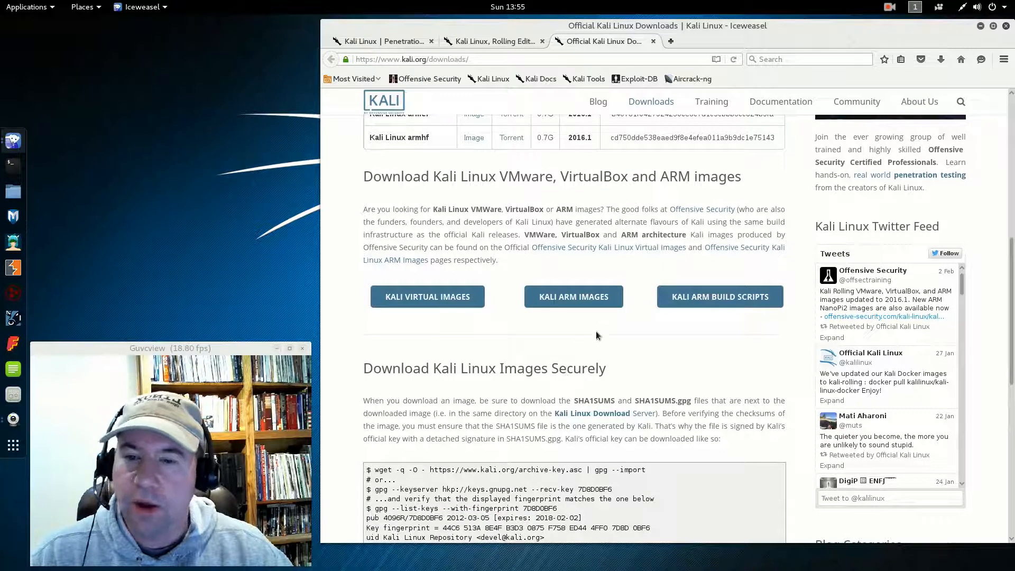
mouse_move(588, 317)
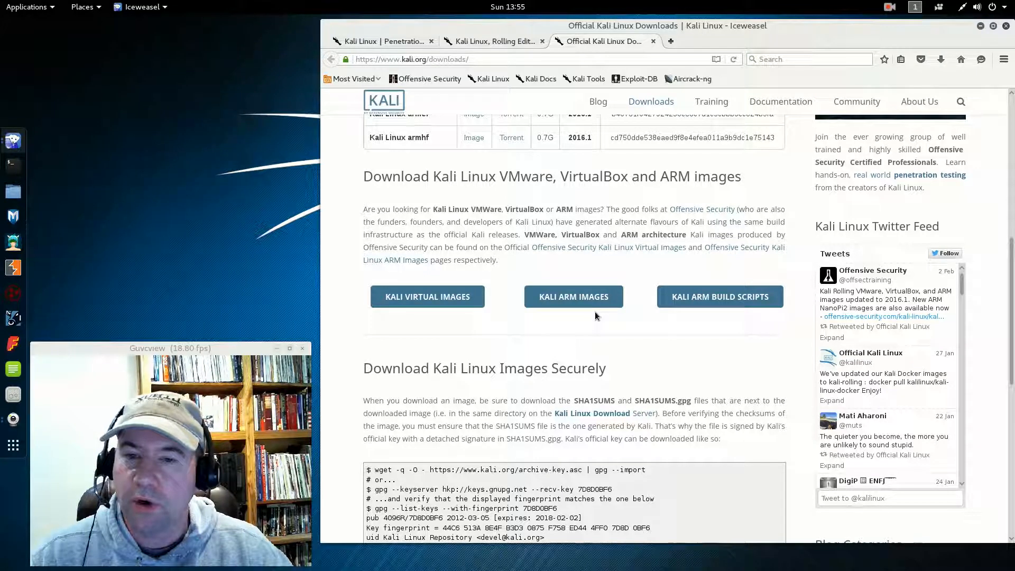
mouse_move(502, 320)
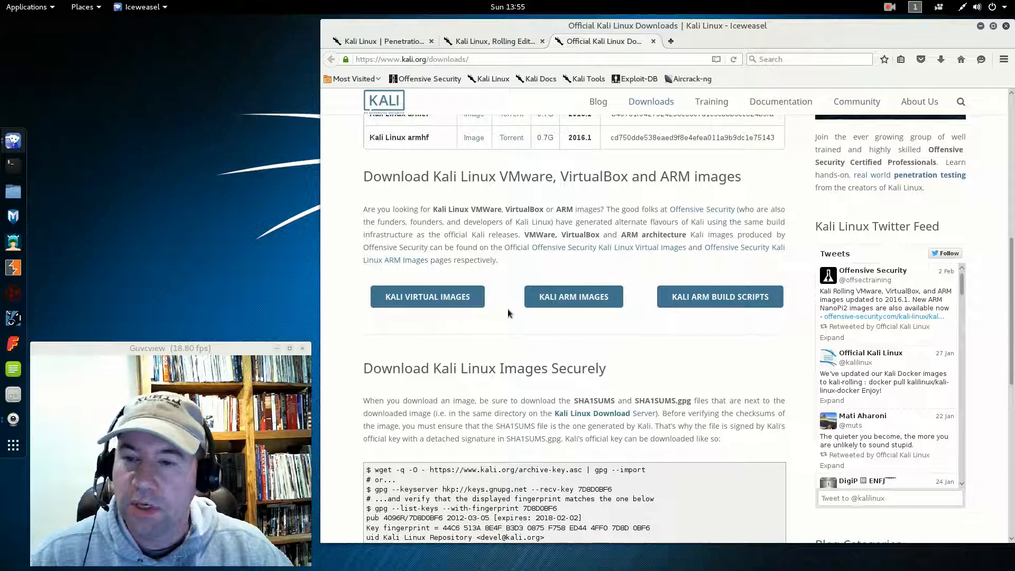
scroll(down, 3)
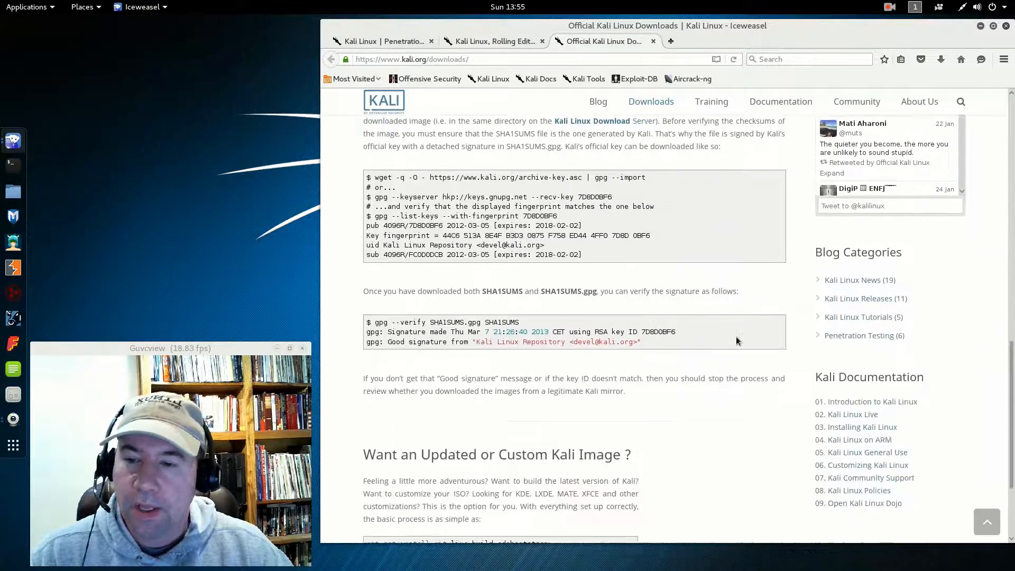
scroll(down, 3)
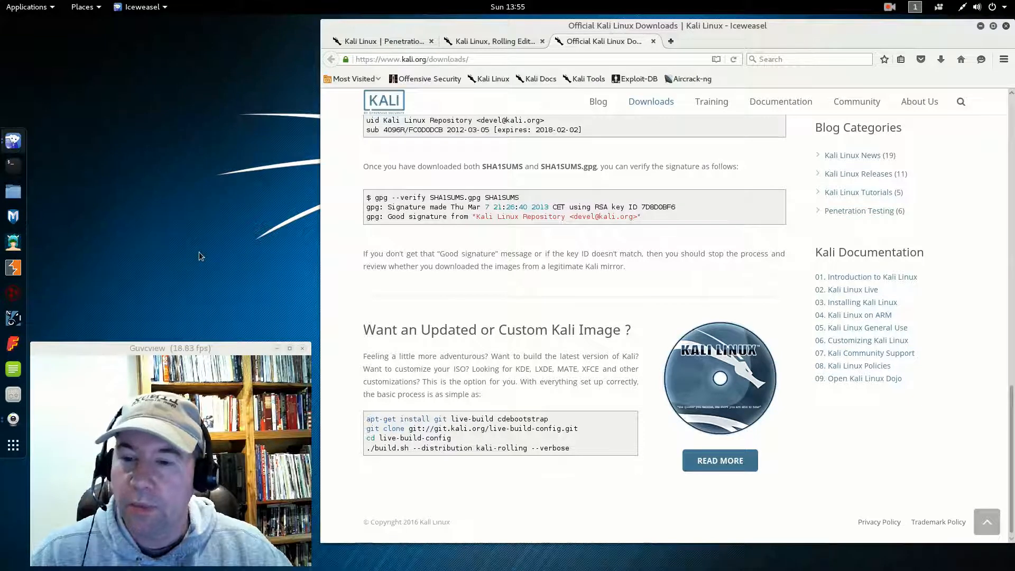
mouse_move(514, 481)
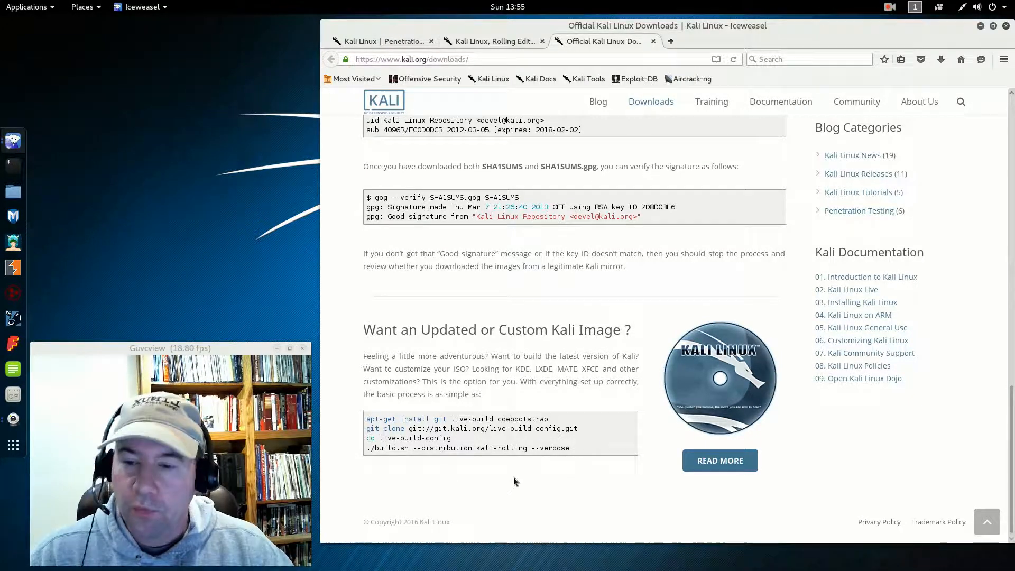
mouse_move(462, 482)
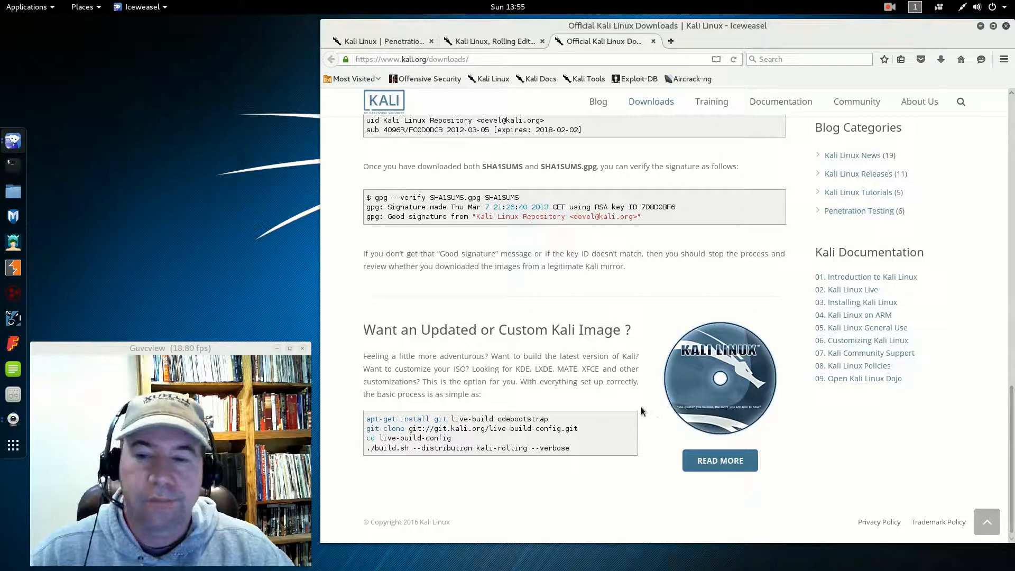
mouse_move(651, 408)
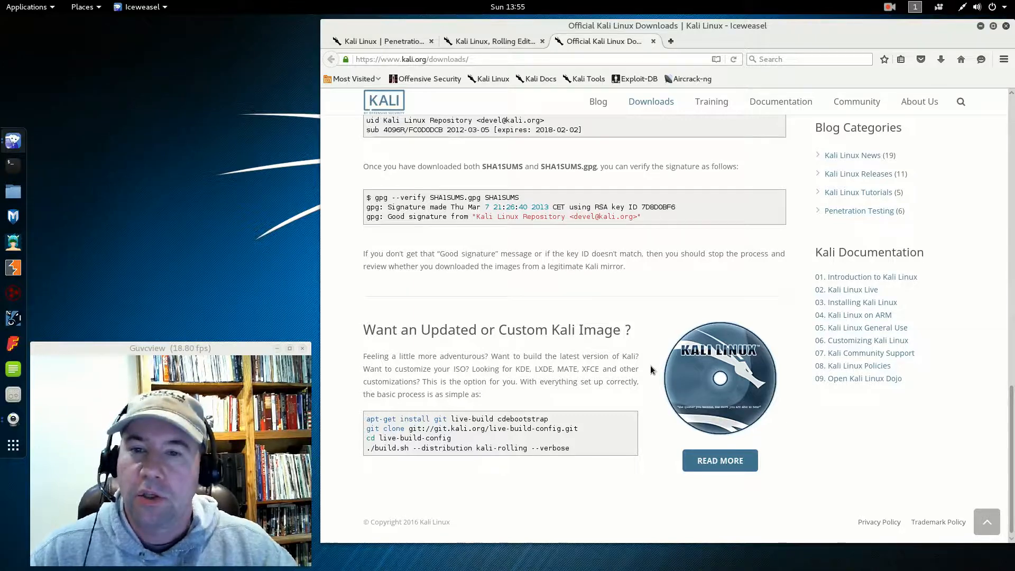
scroll(up, 3)
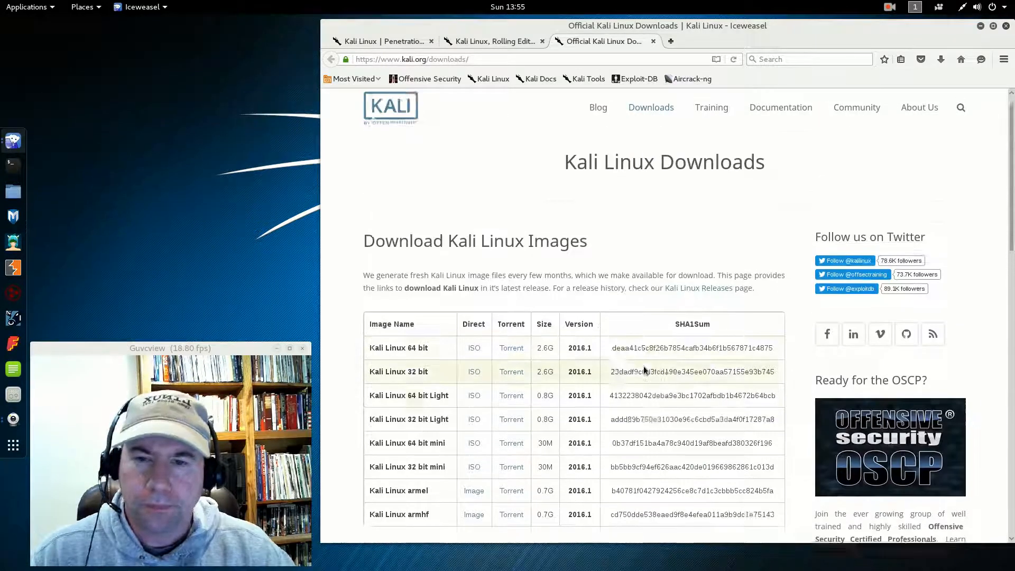
scroll(down, 3)
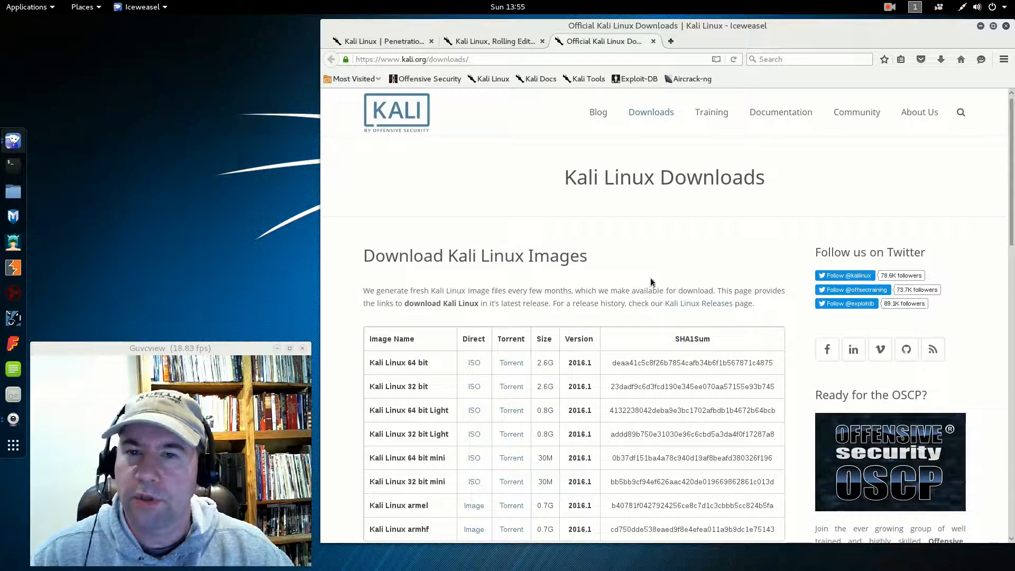
- Open the Official Kali Linux Documentation page, then scroll the home page's Download, Documentation, Community sections
click(781, 112)
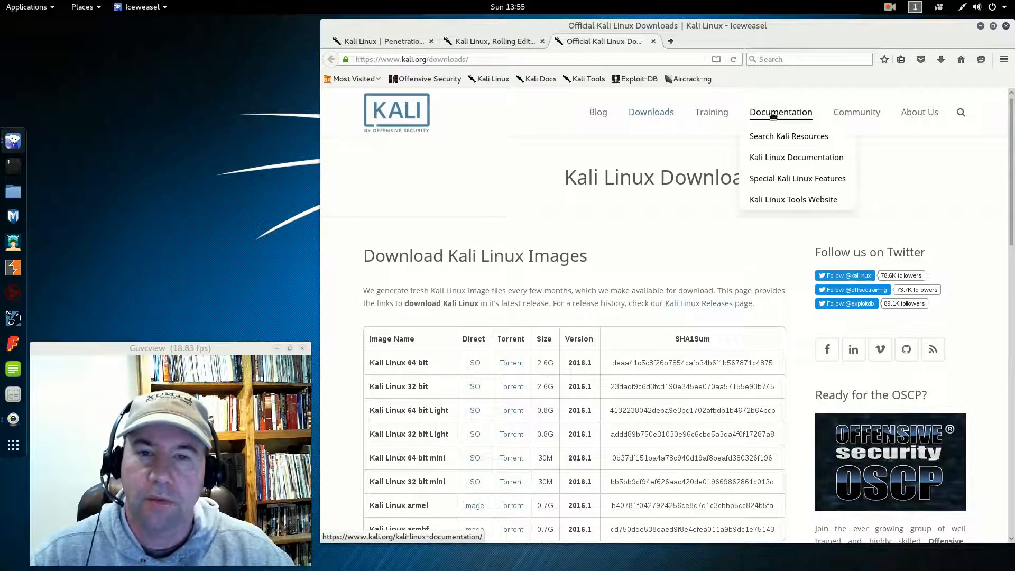
click(796, 156)
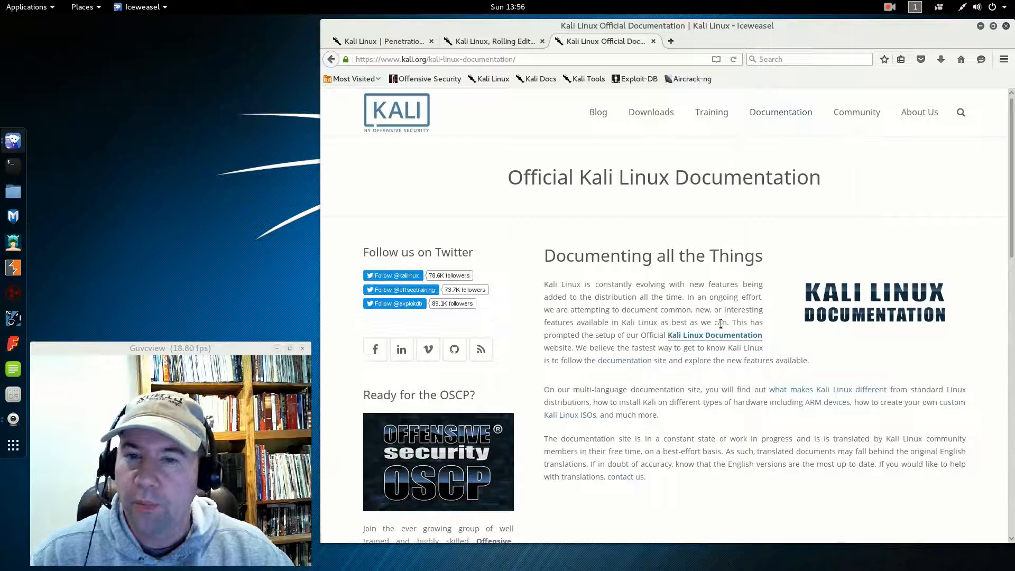
mouse_move(754, 139)
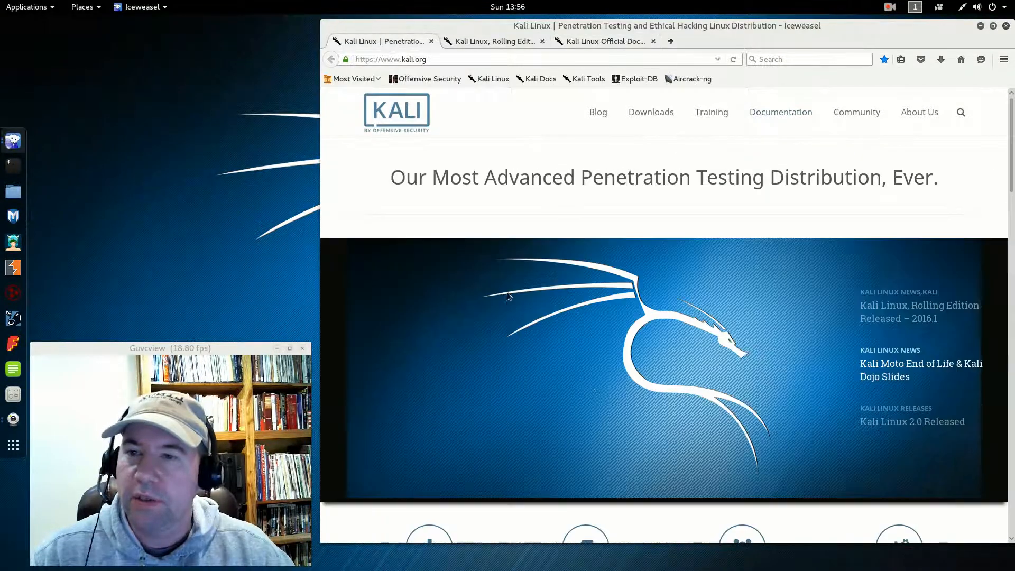
scroll(down, 3)
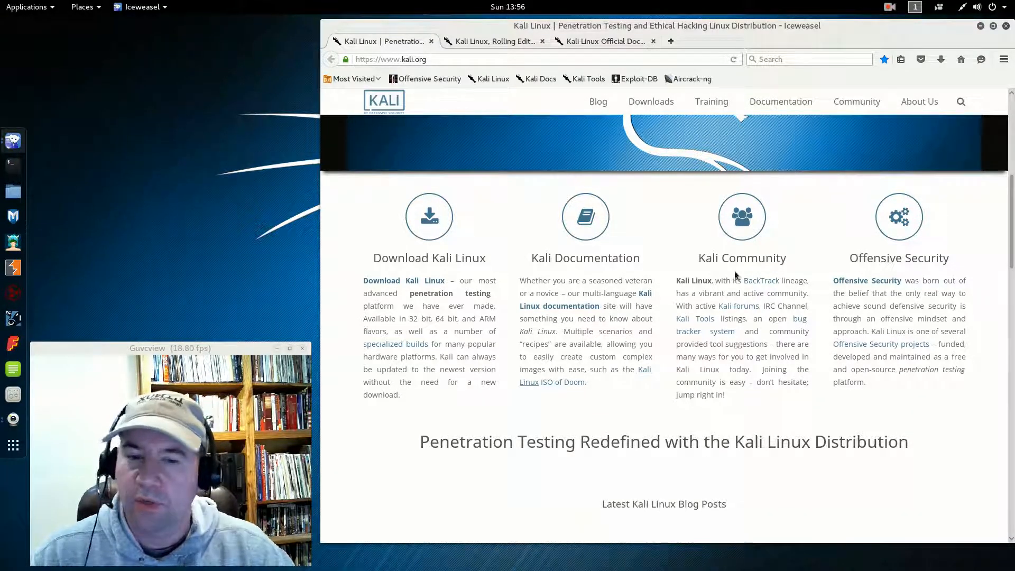
mouse_move(769, 396)
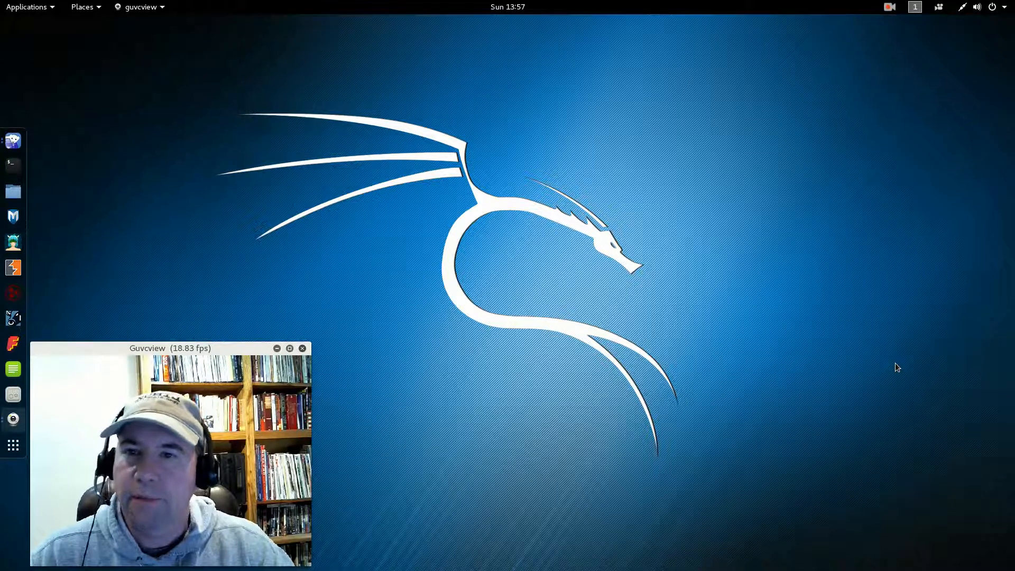
mouse_move(294, 175)
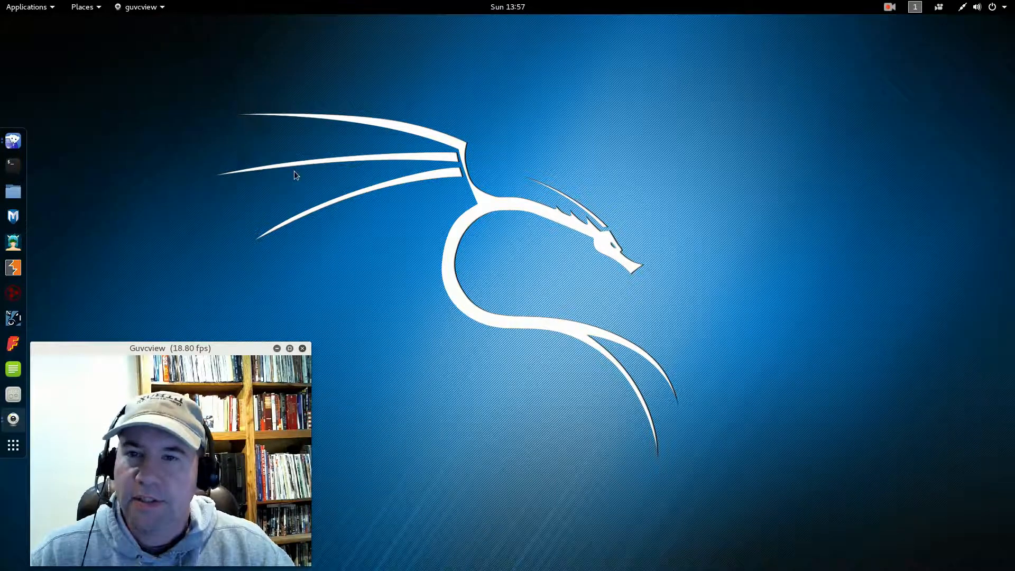
mouse_move(699, 236)
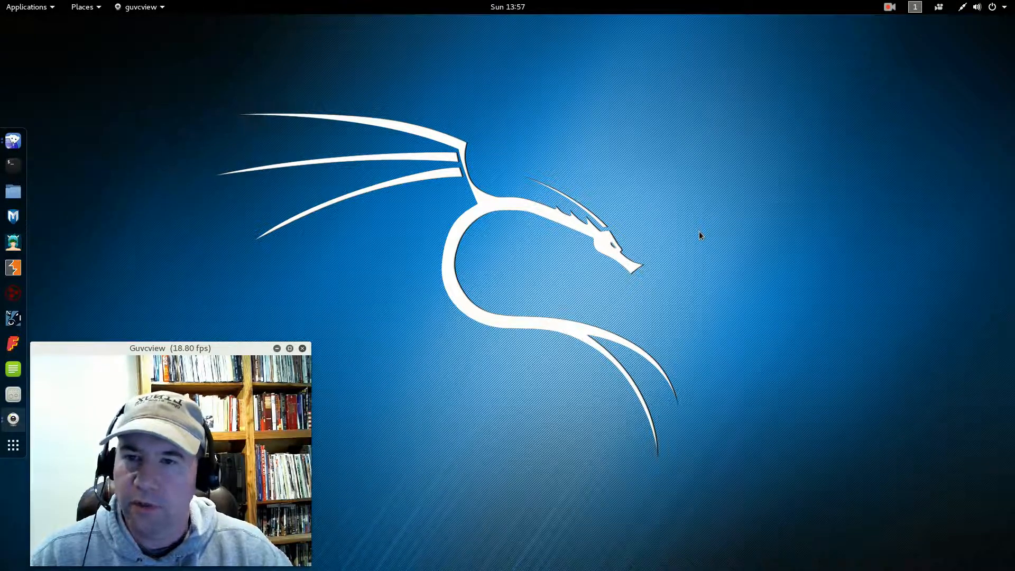
mouse_move(662, 158)
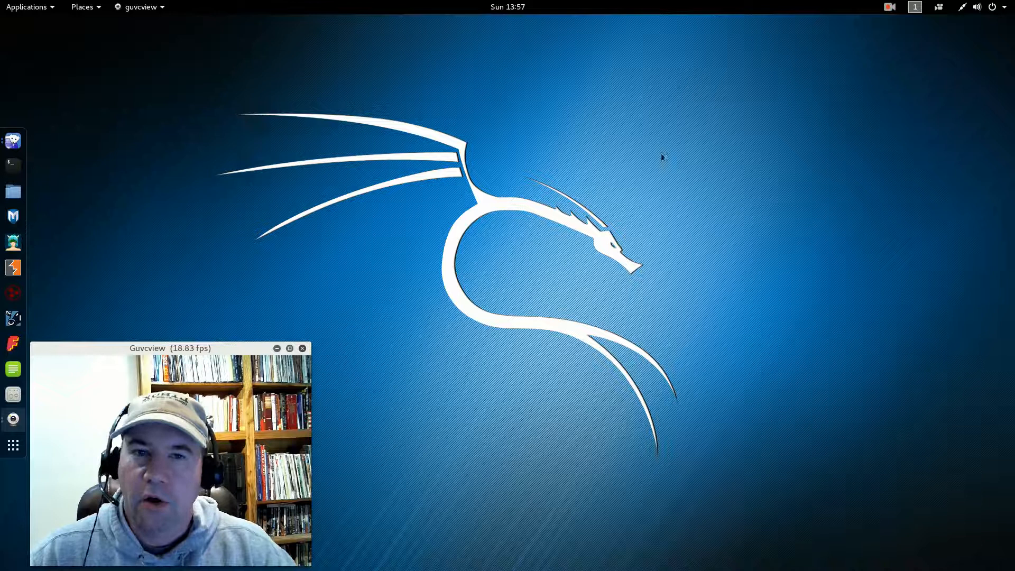
mouse_move(493, 292)
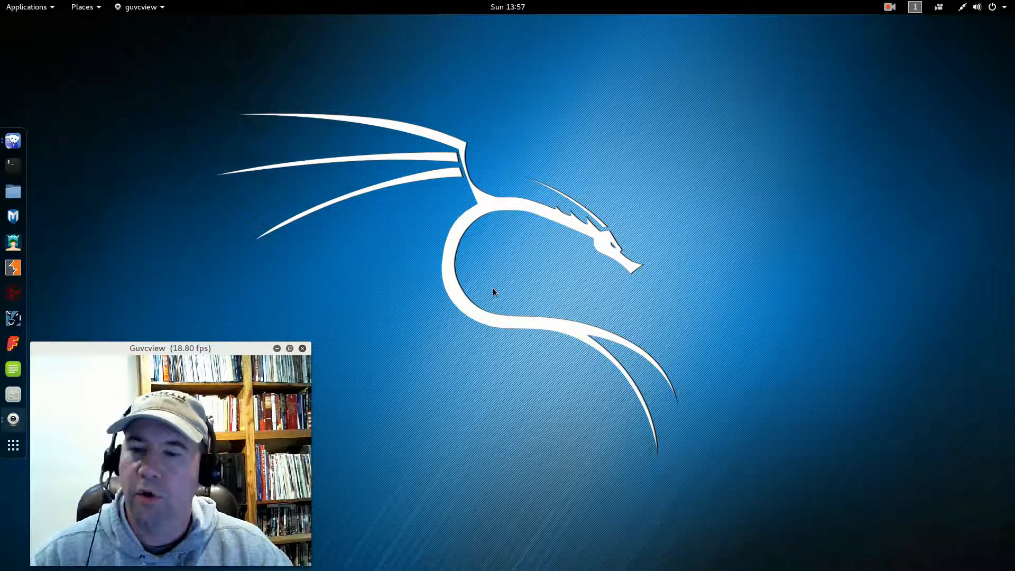
mouse_move(714, 253)
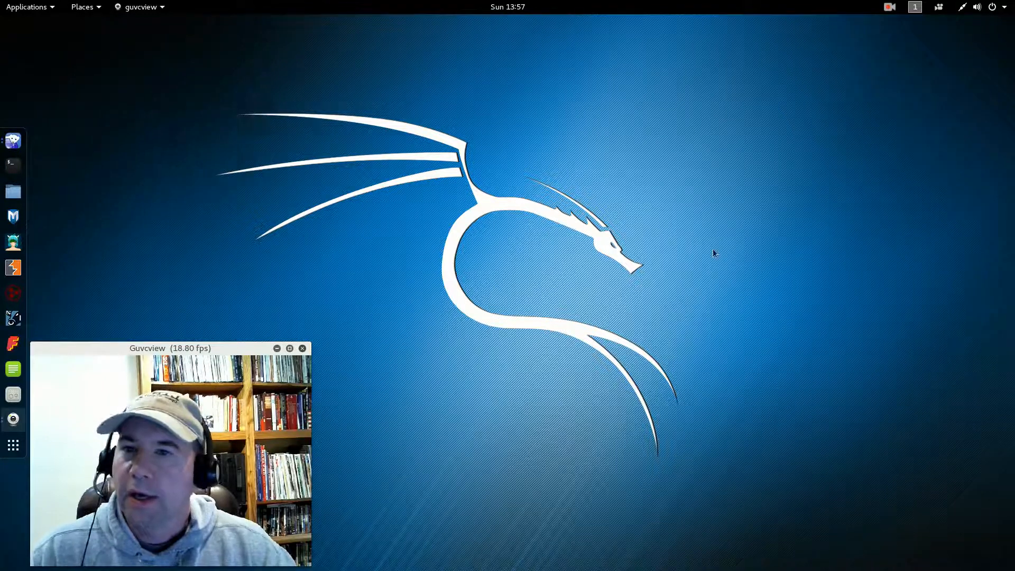
mouse_move(421, 121)
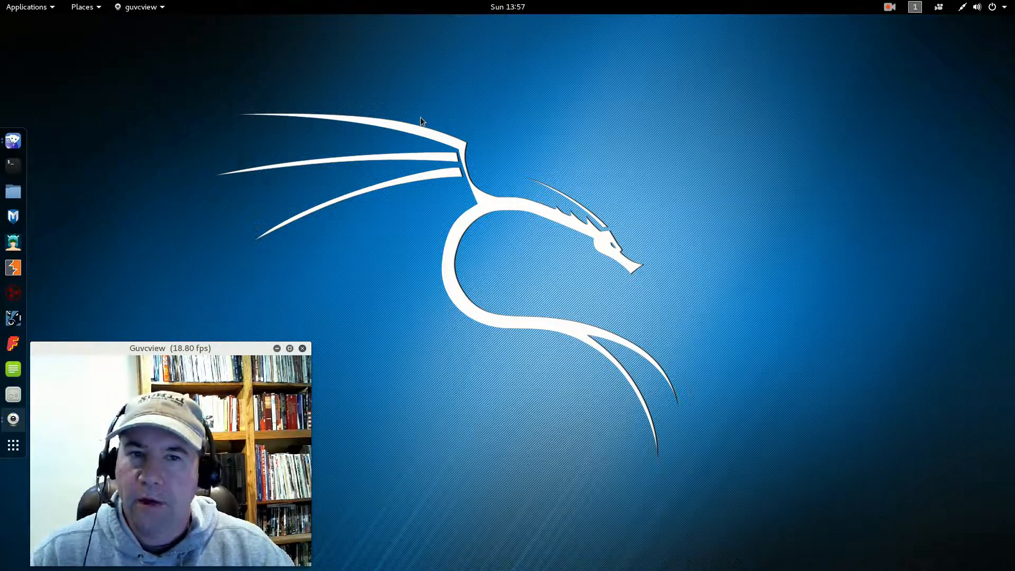
mouse_move(587, 356)
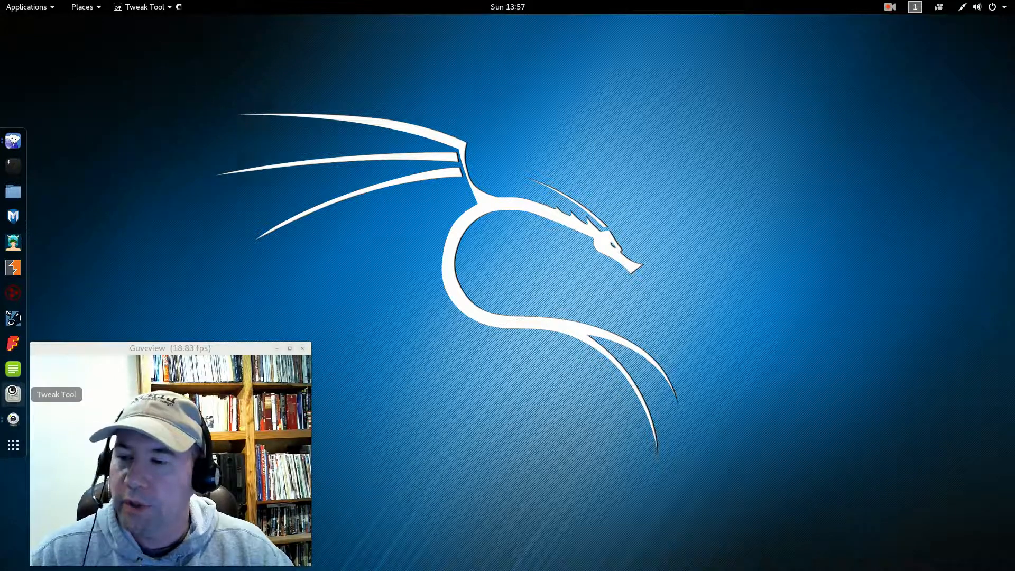
- Review the extension toggles in Tweak Tool's Extensions panel, then show the Kali Tools Listing tab
click(144, 7)
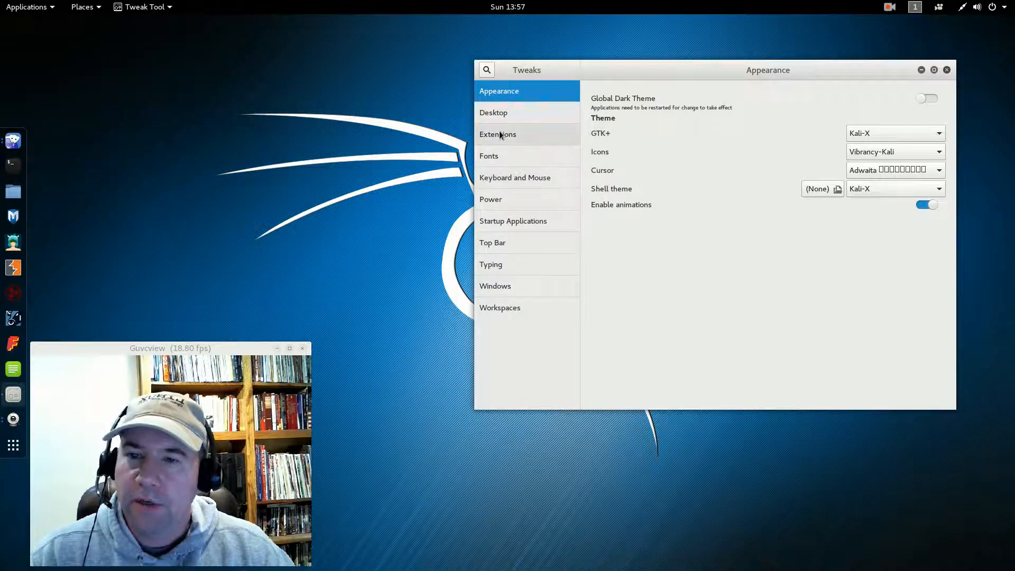
click(497, 134)
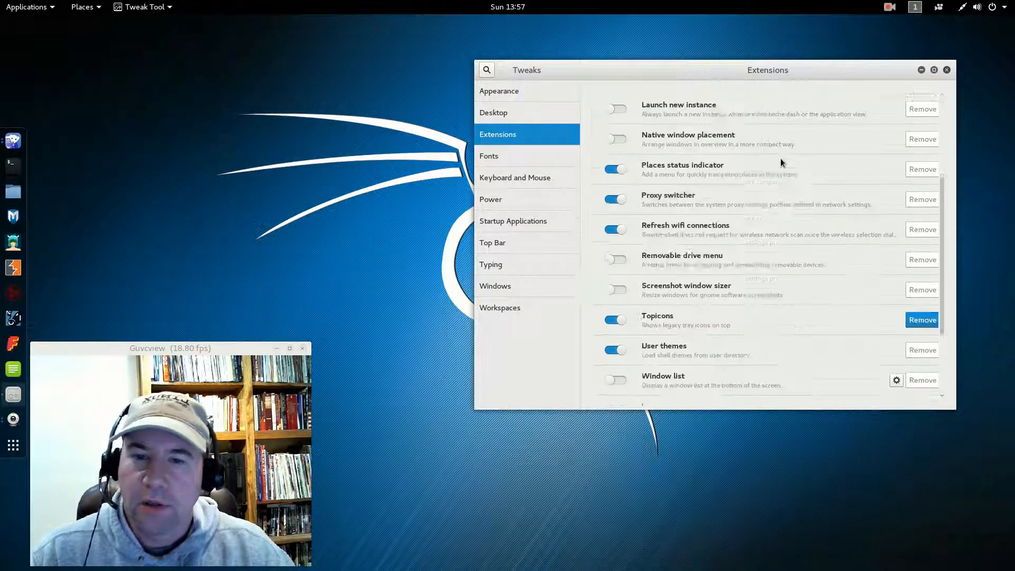
scroll(down, 3)
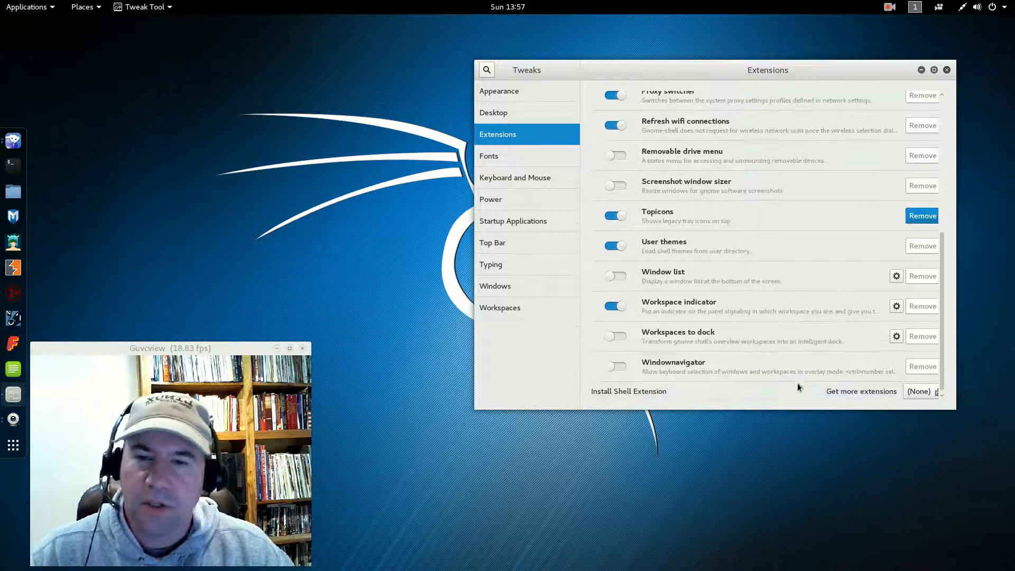
mouse_move(765, 239)
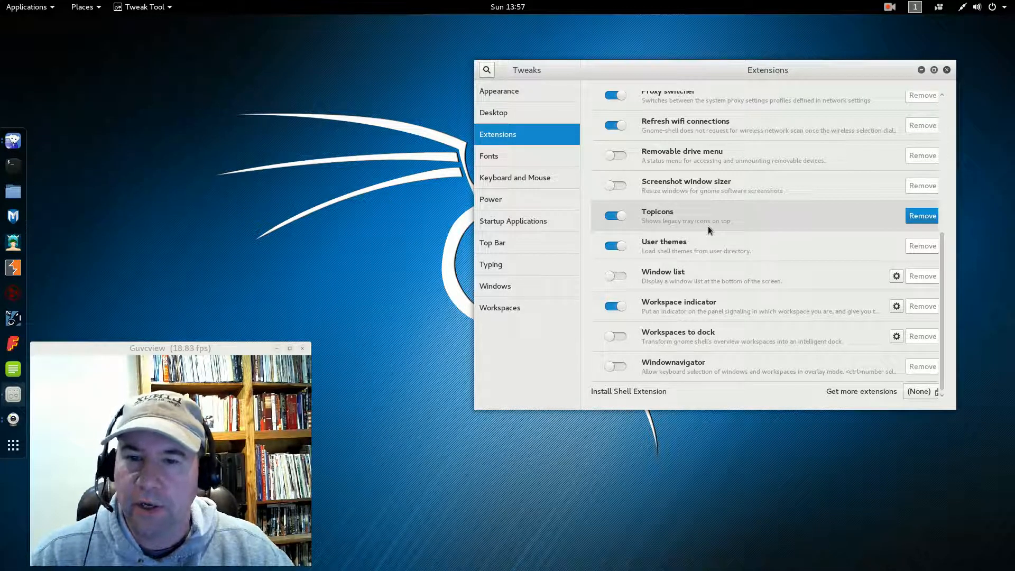
mouse_move(796, 280)
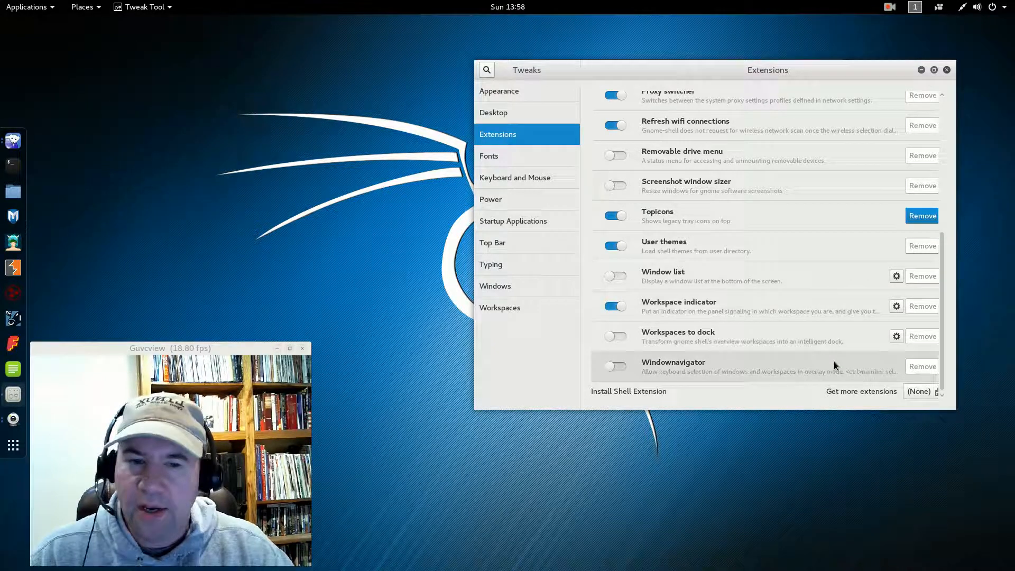
scroll(up, 3)
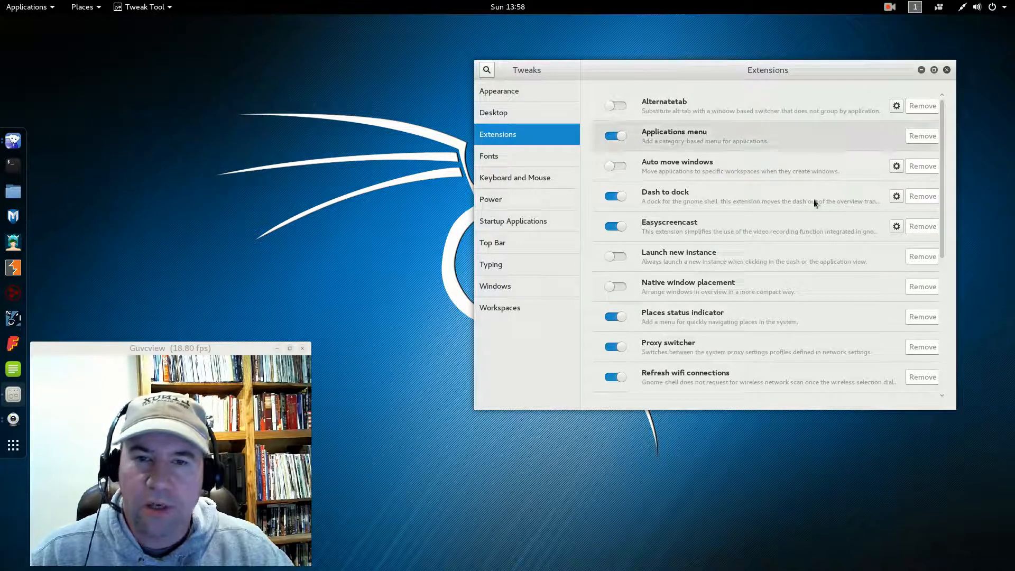
mouse_move(790, 317)
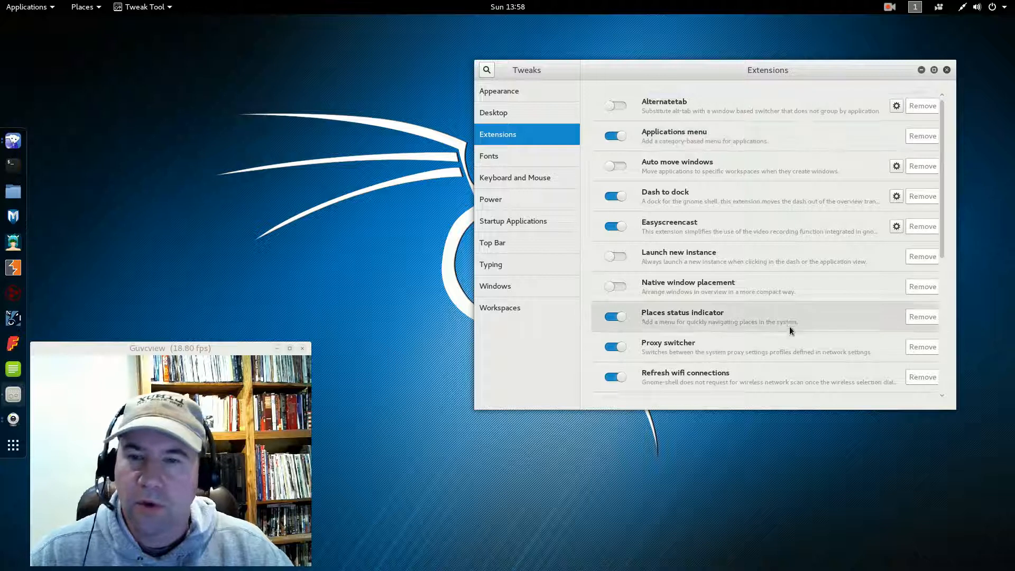
mouse_move(864, 178)
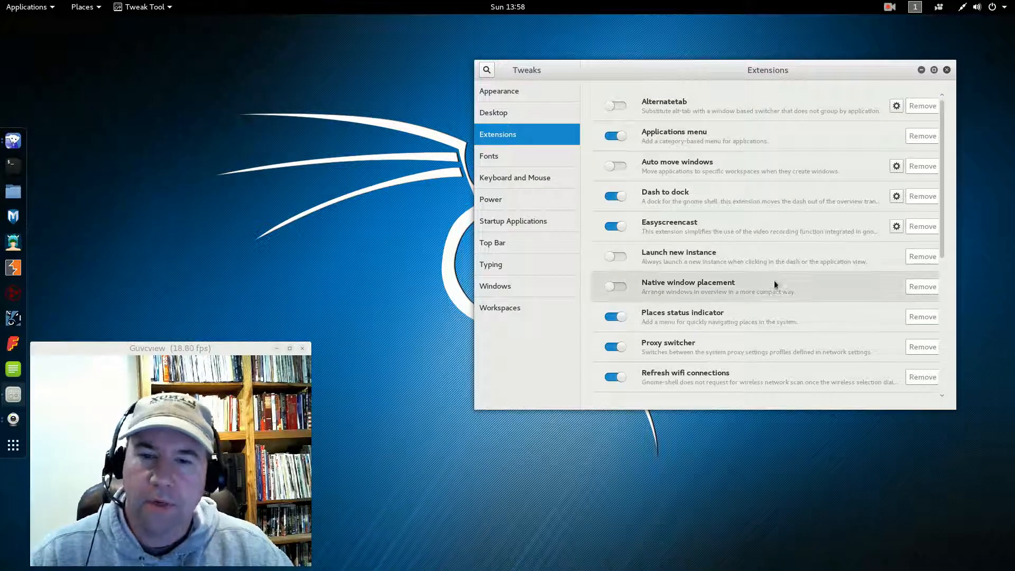
scroll(down, 3)
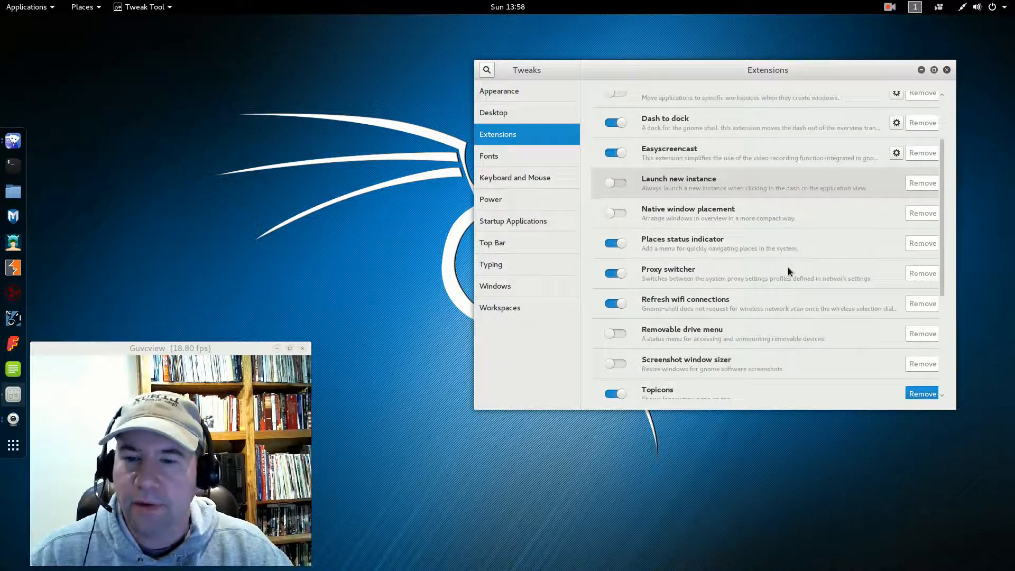
scroll(up, 3)
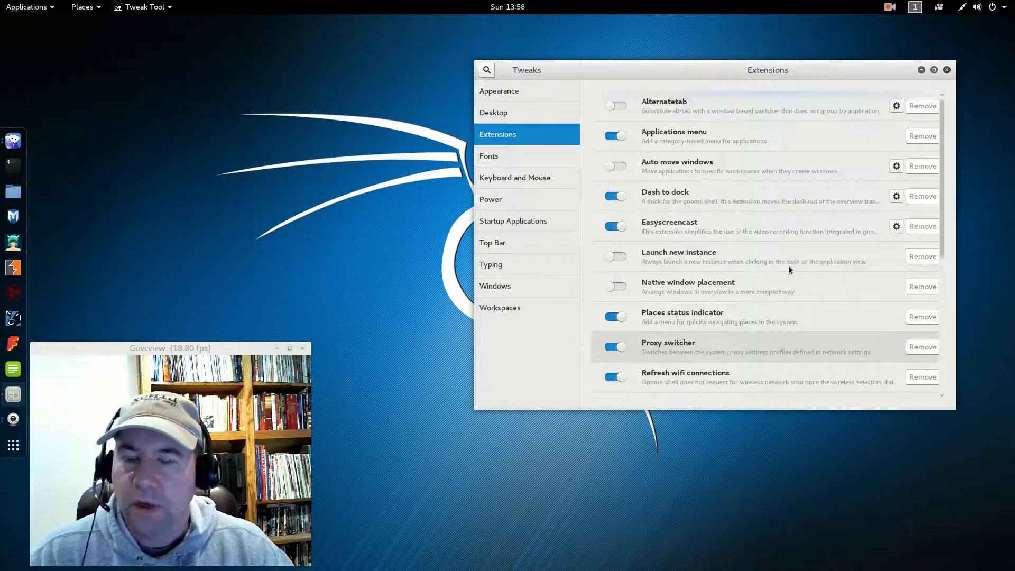
mouse_move(736, 133)
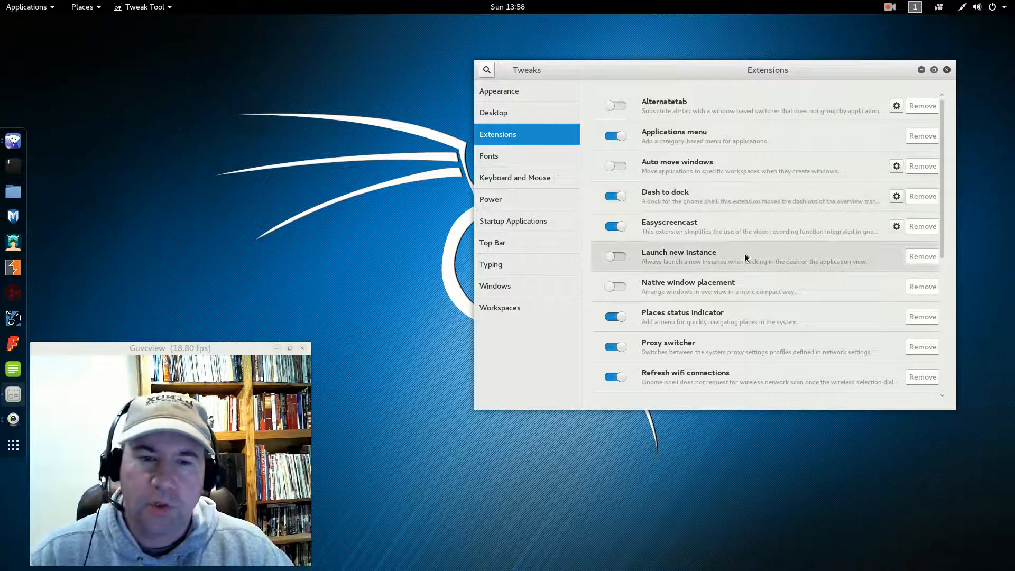
mouse_move(768, 280)
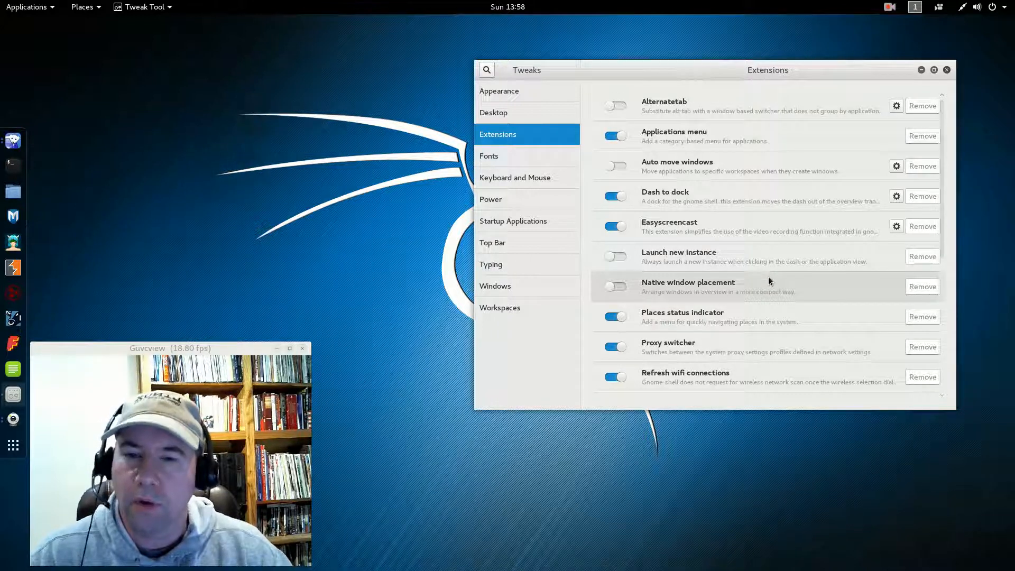
mouse_move(888, 158)
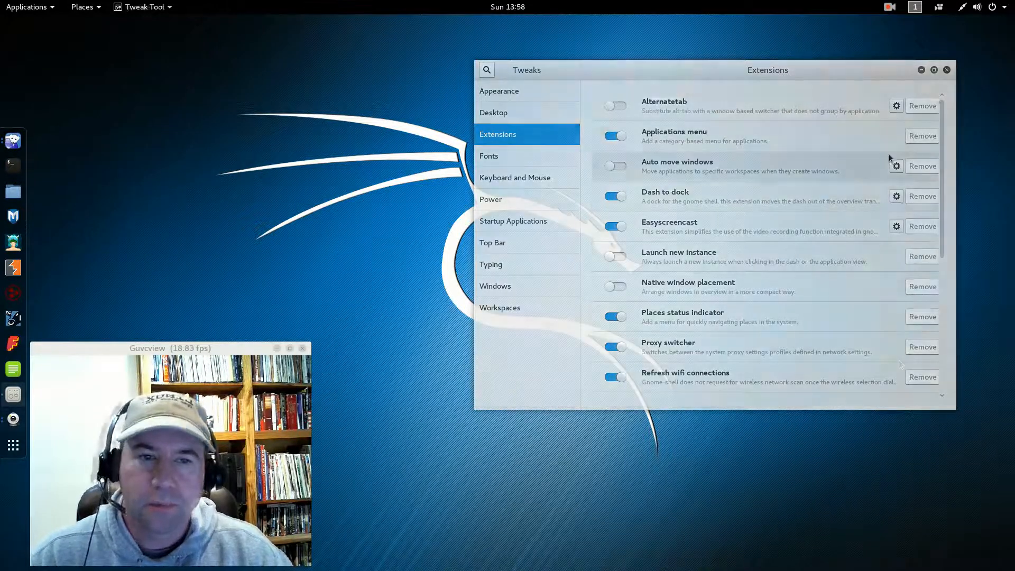
click(945, 69)
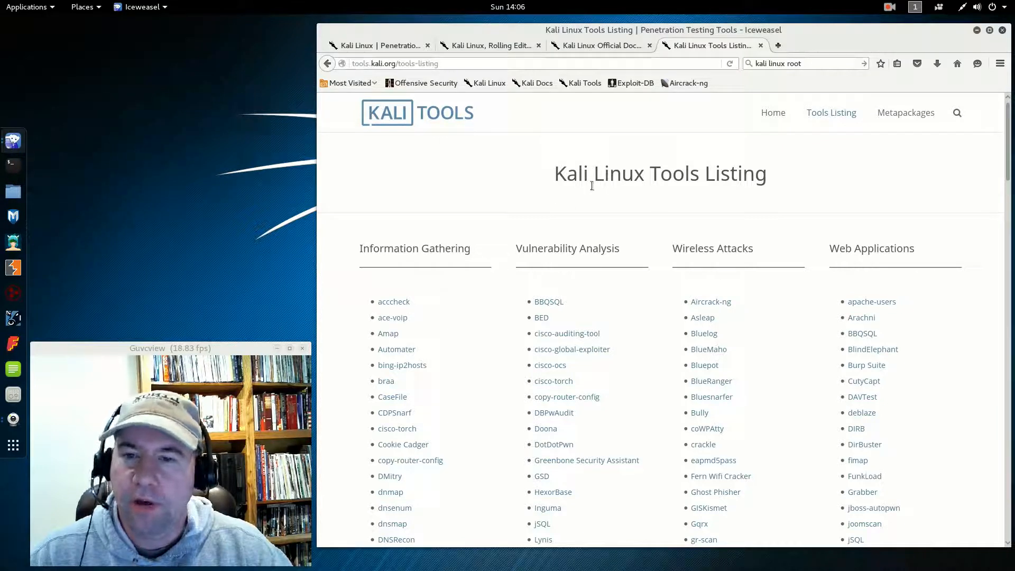
mouse_move(438, 152)
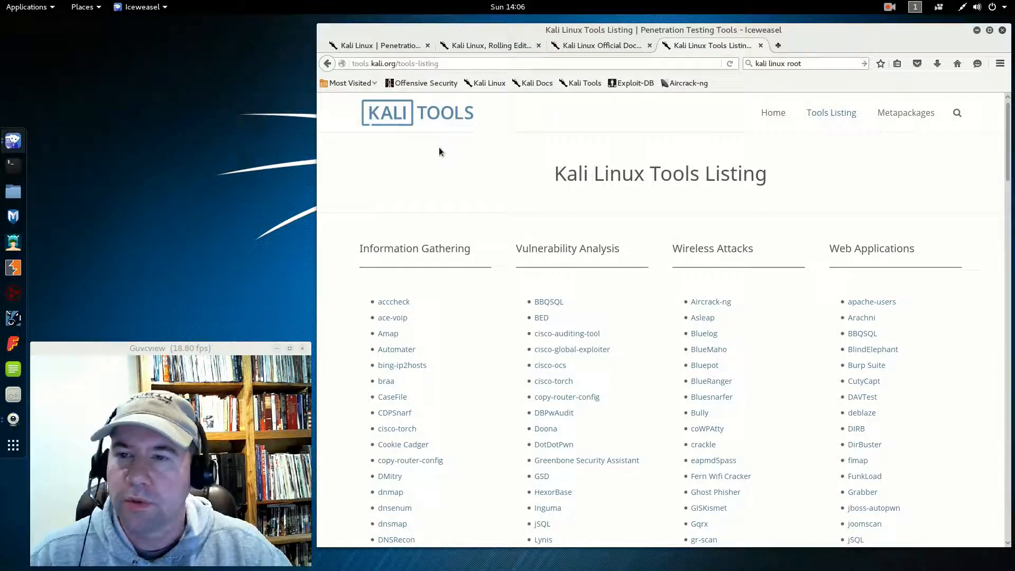
mouse_move(951, 293)
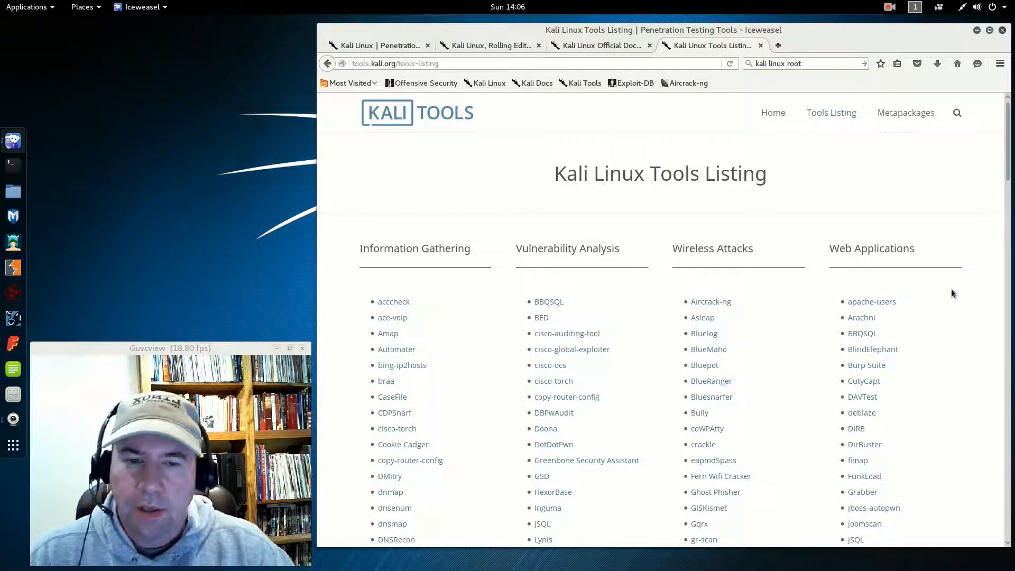
- Scroll the Tools Listing to the footer and back to Information Gathering and Wireless Attacks
scroll(down, 3)
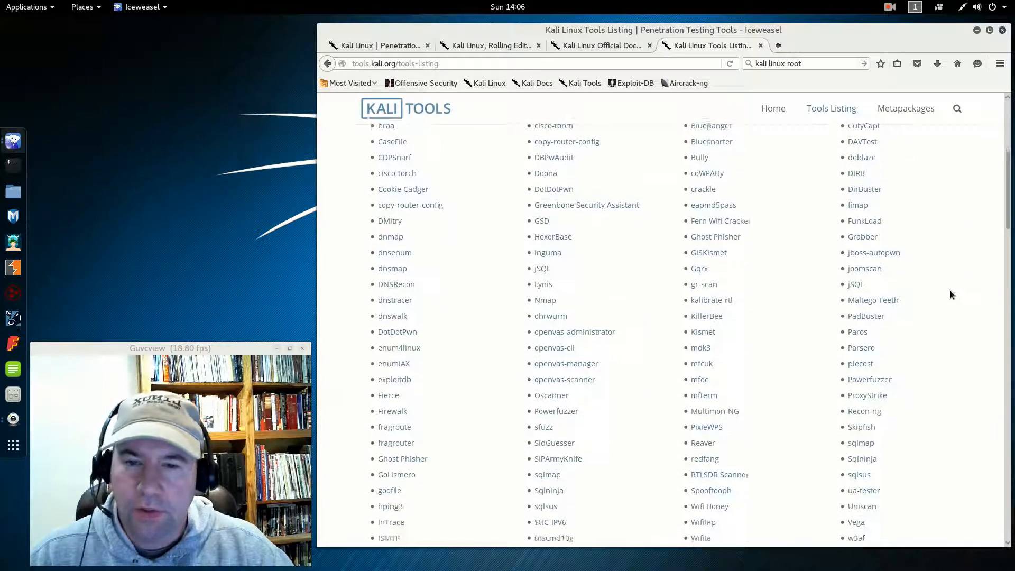
scroll(down, 3)
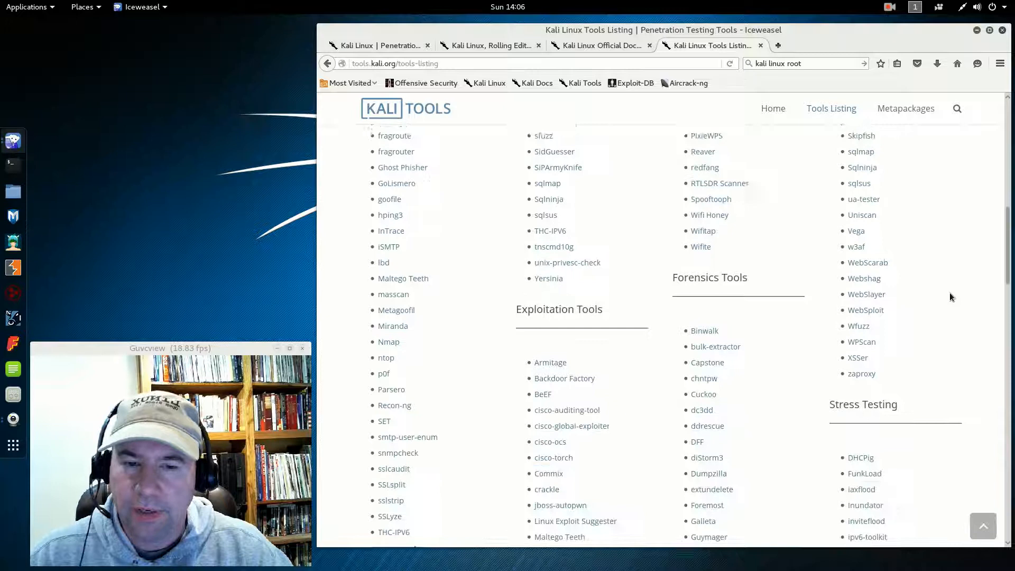
scroll(down, 3)
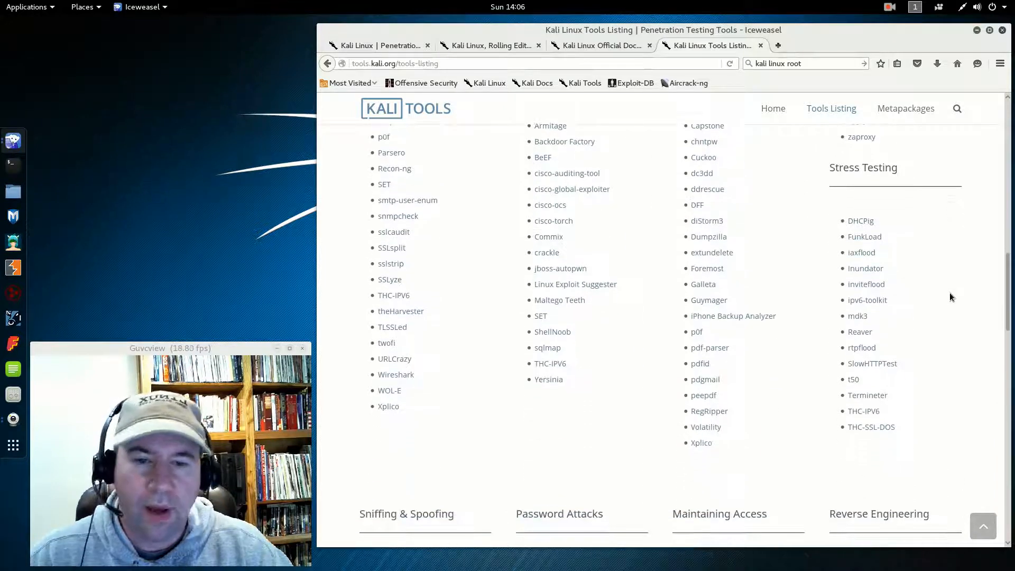
scroll(down, 3)
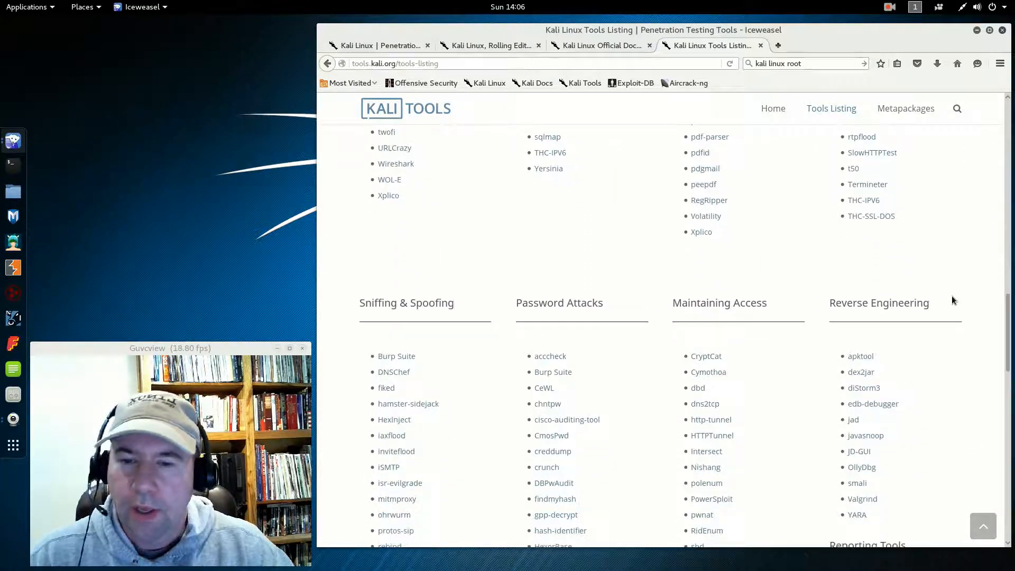
scroll(down, 3)
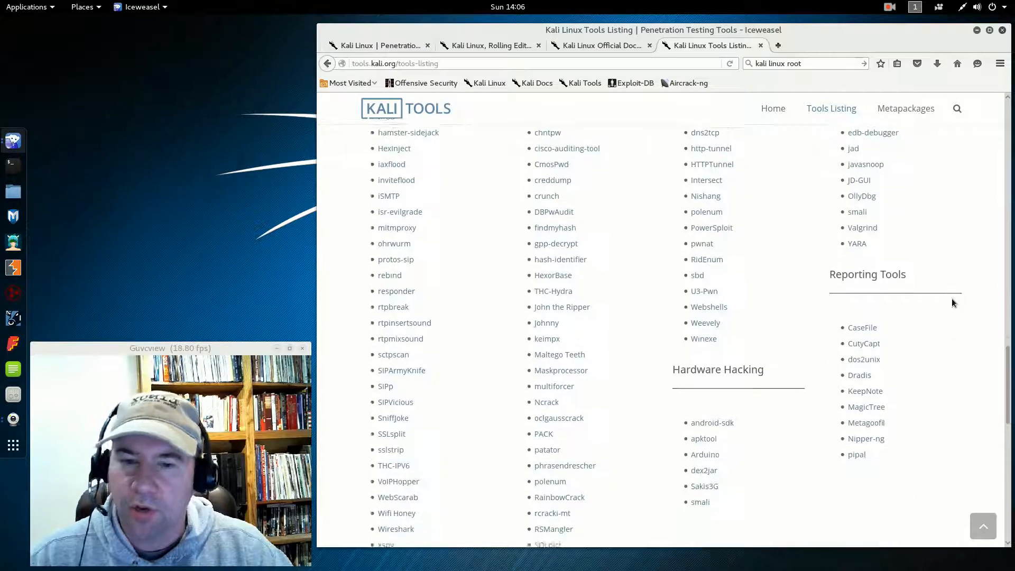
scroll(down, 3)
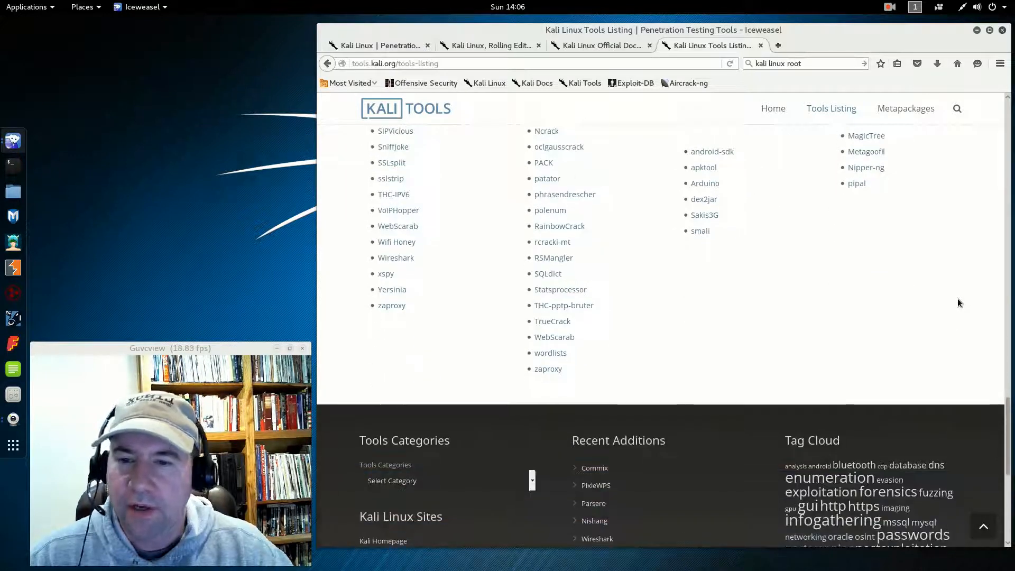
scroll(up, 3)
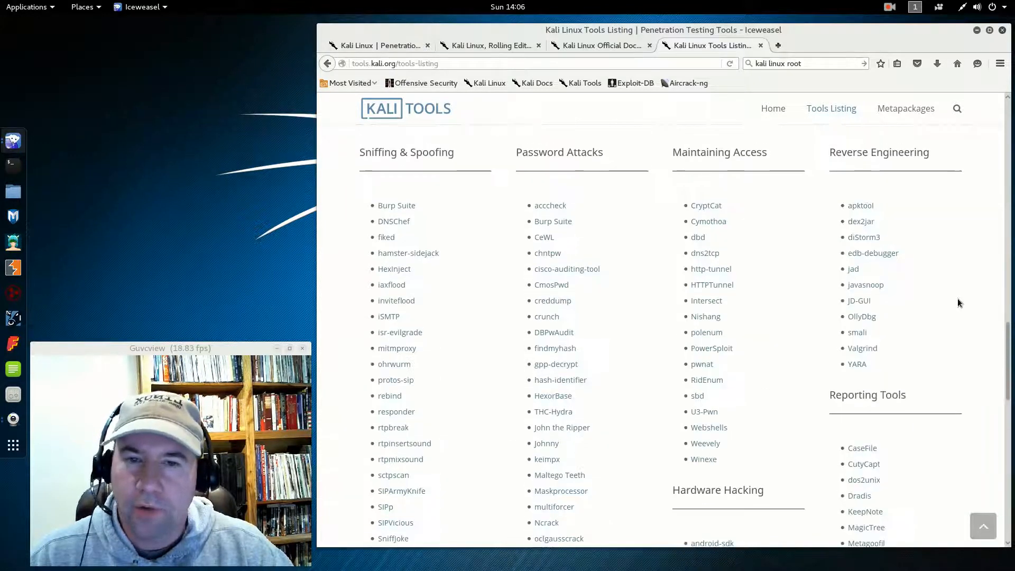
scroll(down, 3)
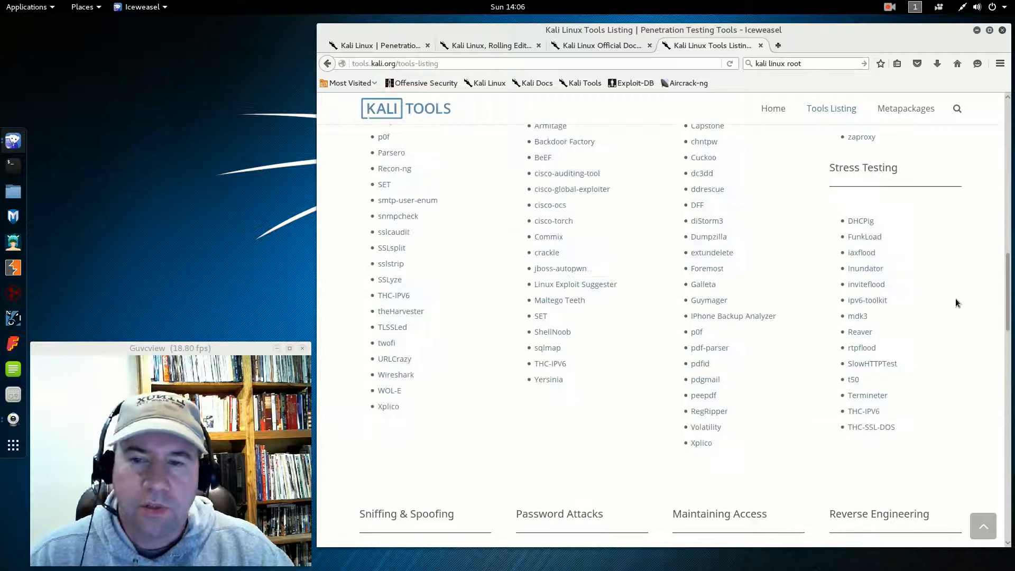
scroll(up, 3)
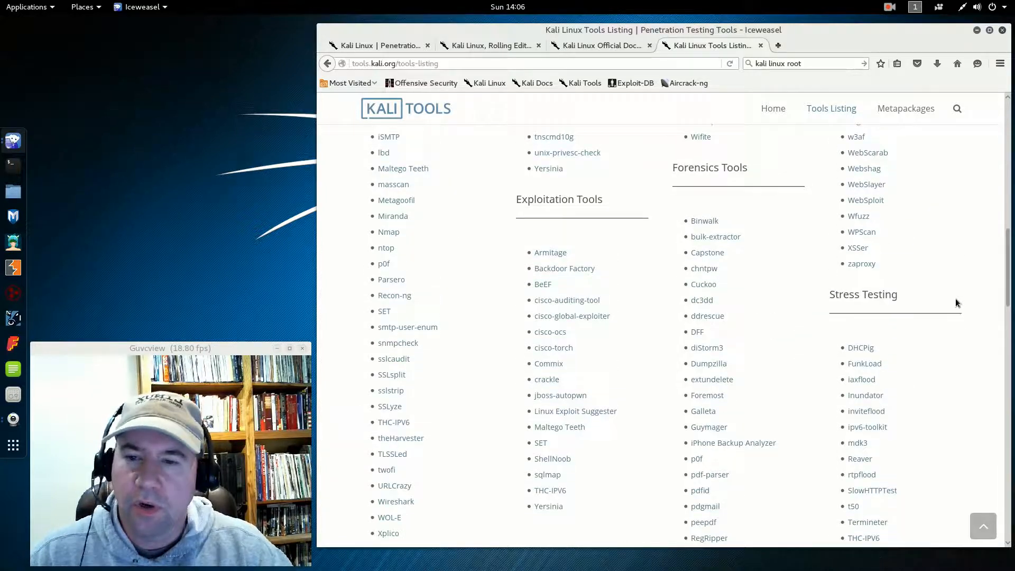
scroll(up, 3)
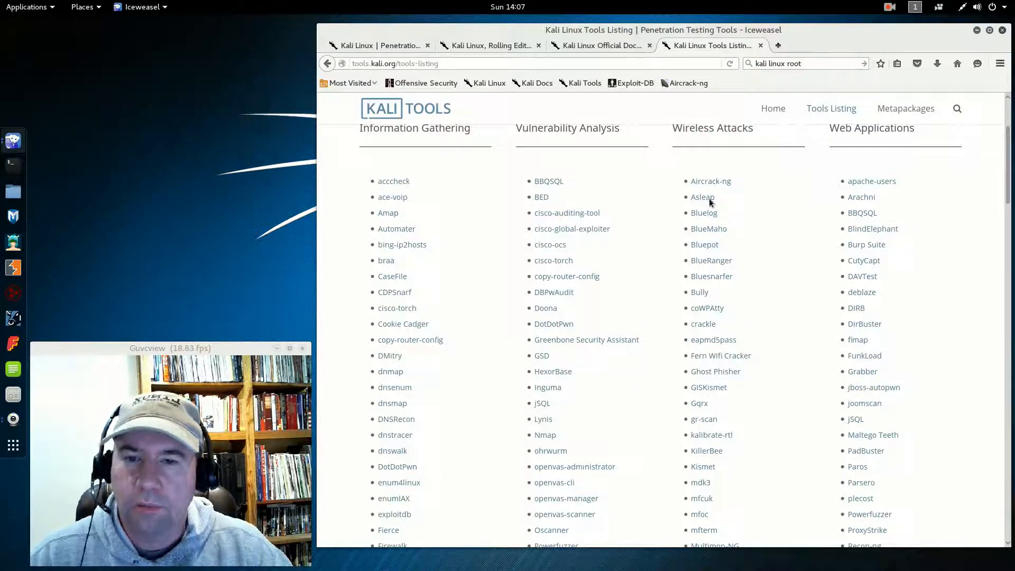
scroll(down, 3)
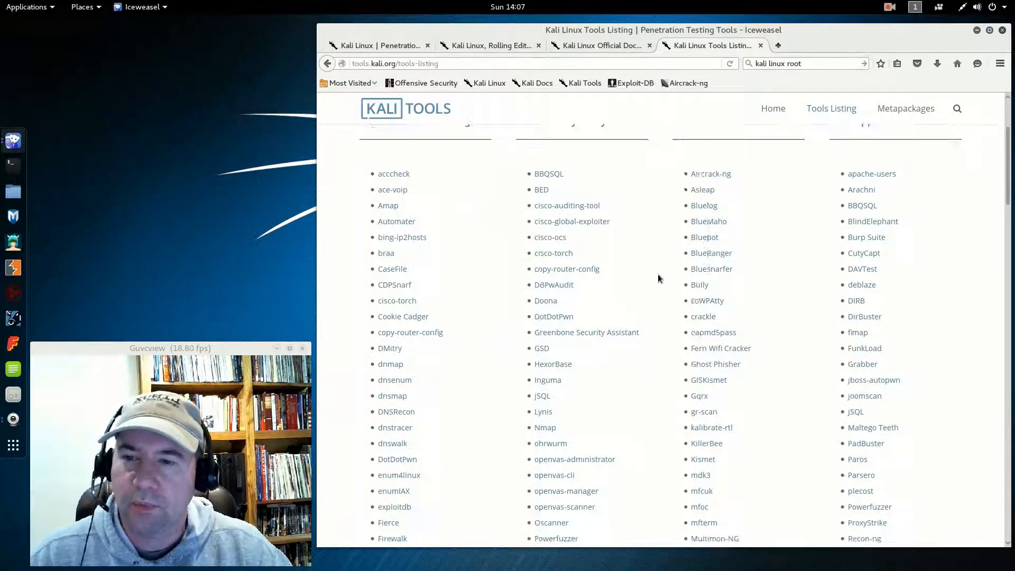
scroll(down, 3)
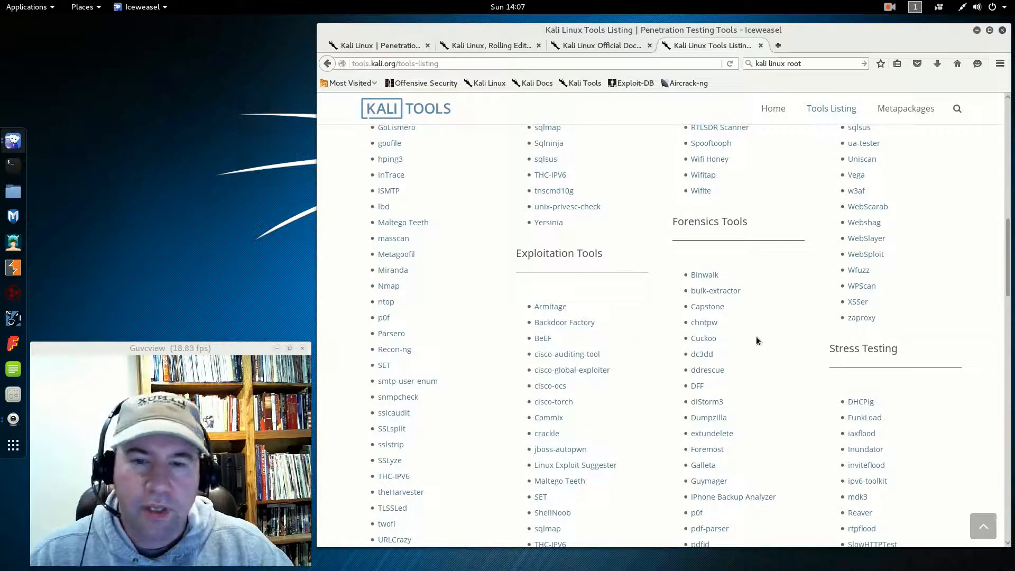
scroll(up, 3)
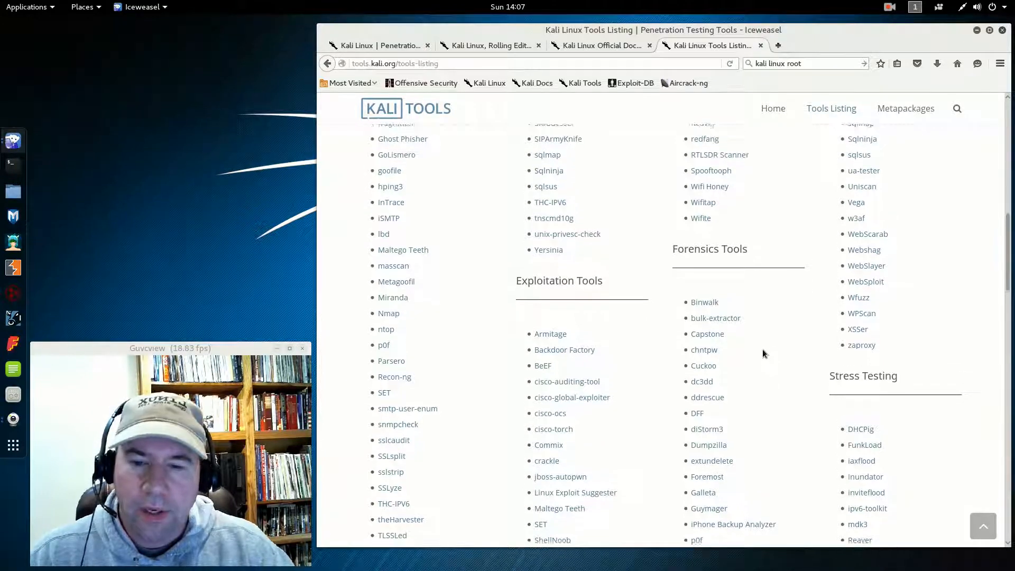
scroll(up, 3)
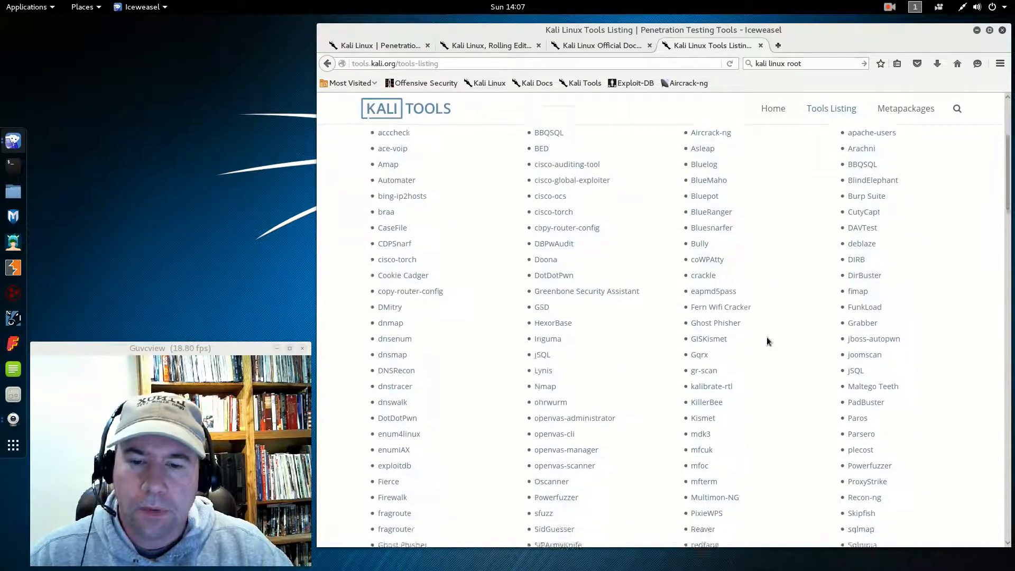
scroll(down, 3)
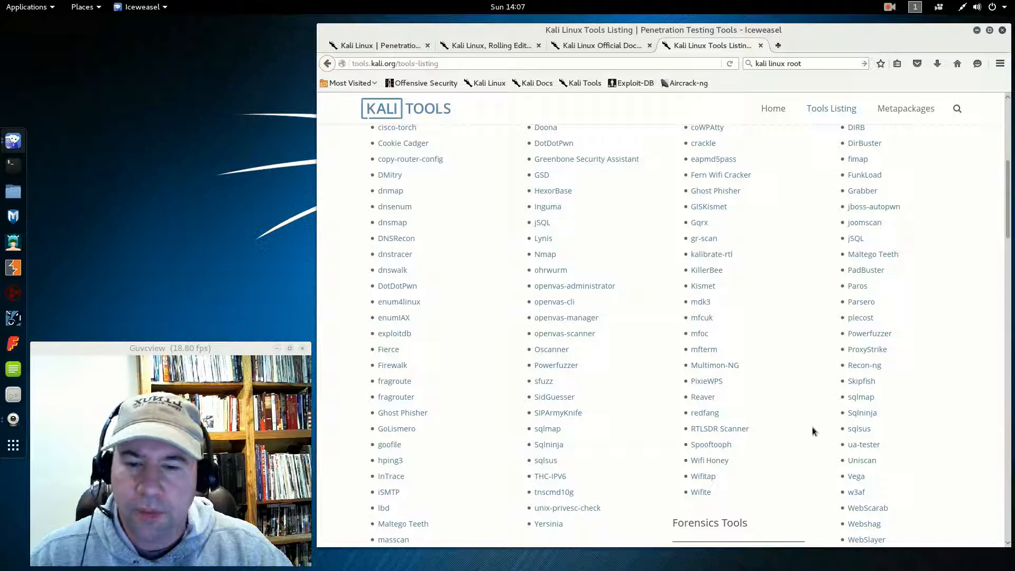
mouse_move(734, 463)
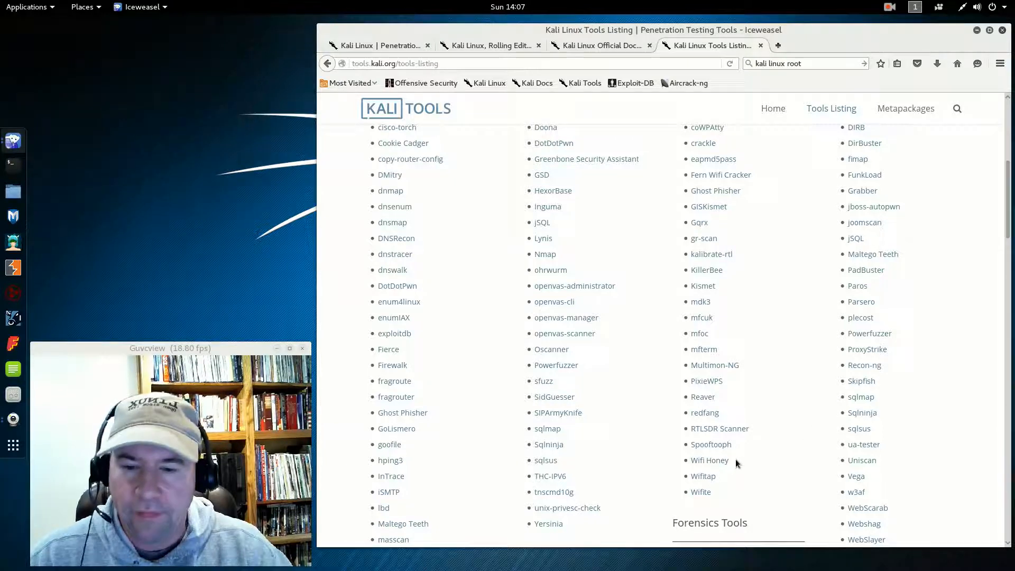
scroll(up, 3)
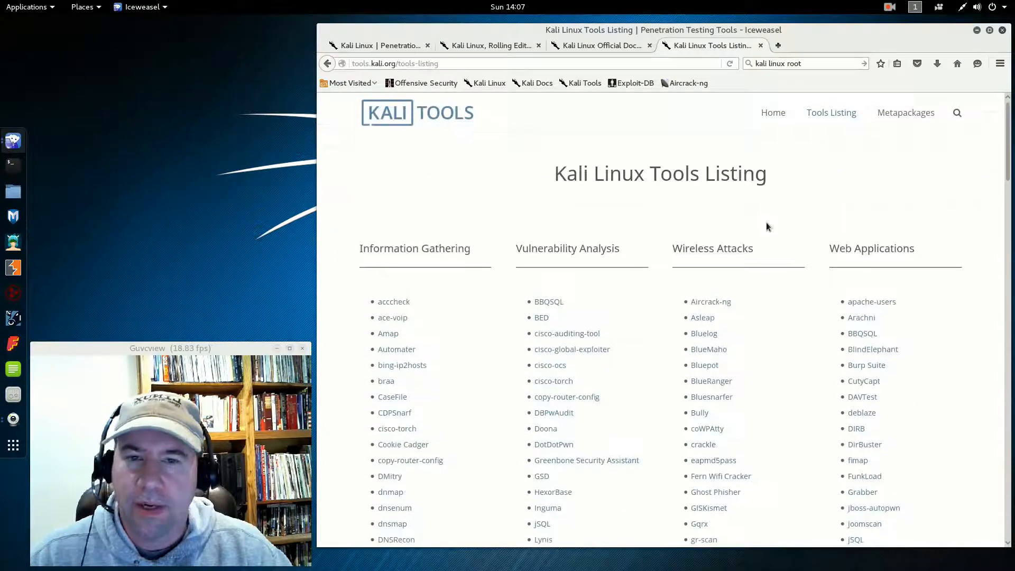
mouse_move(866, 363)
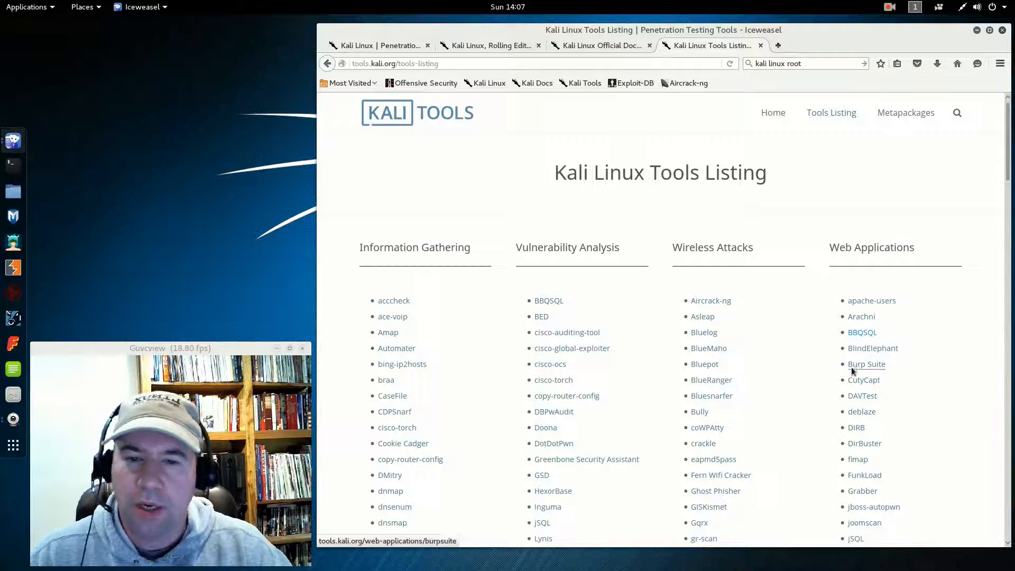
scroll(down, 3)
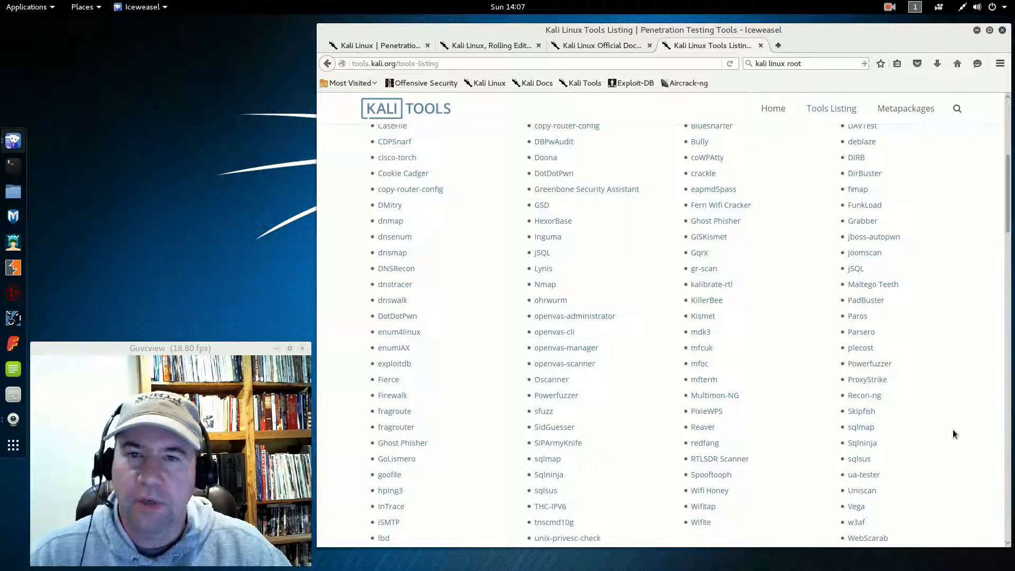
scroll(down, 3)
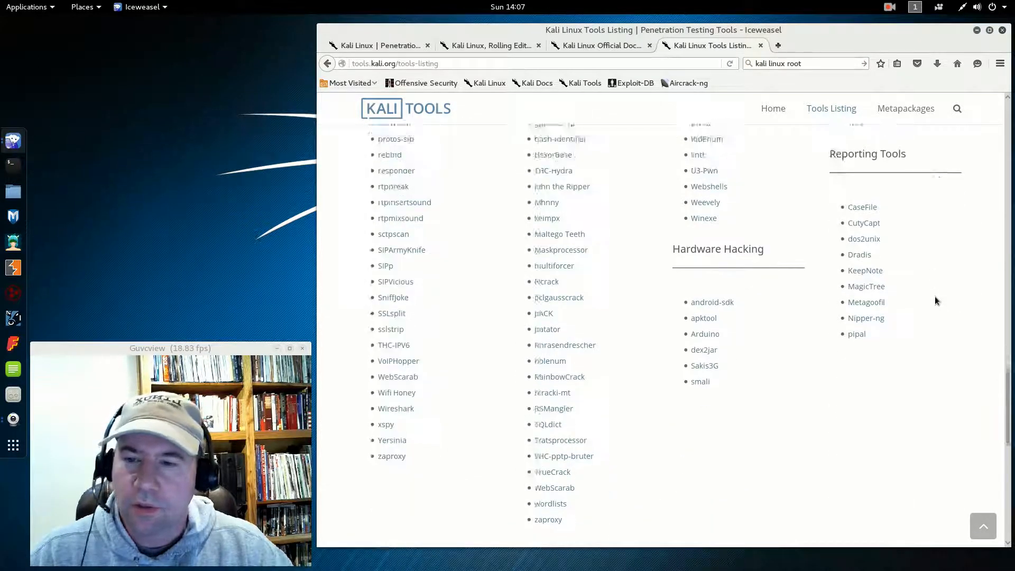
scroll(down, 3)
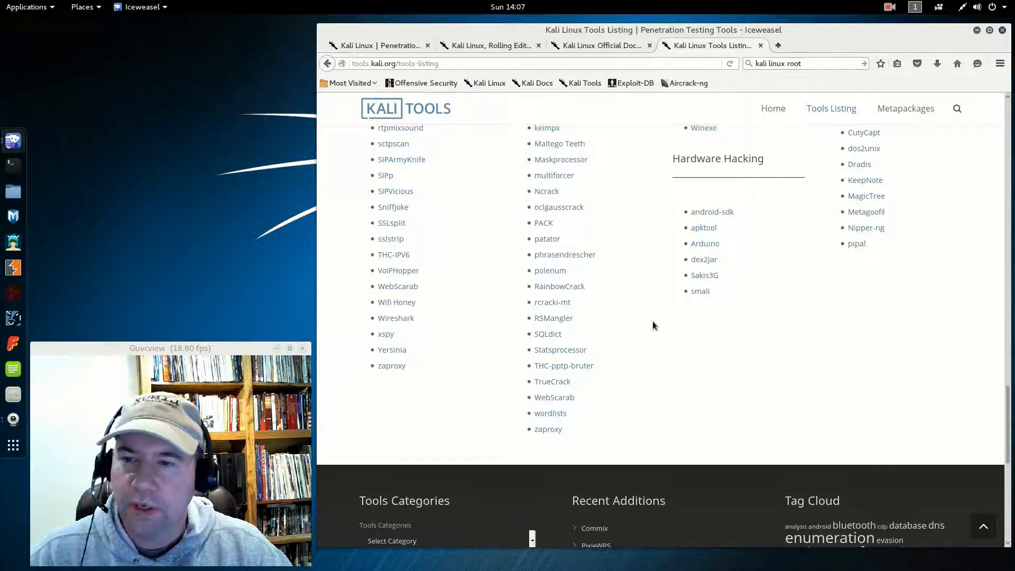
scroll(up, 3)
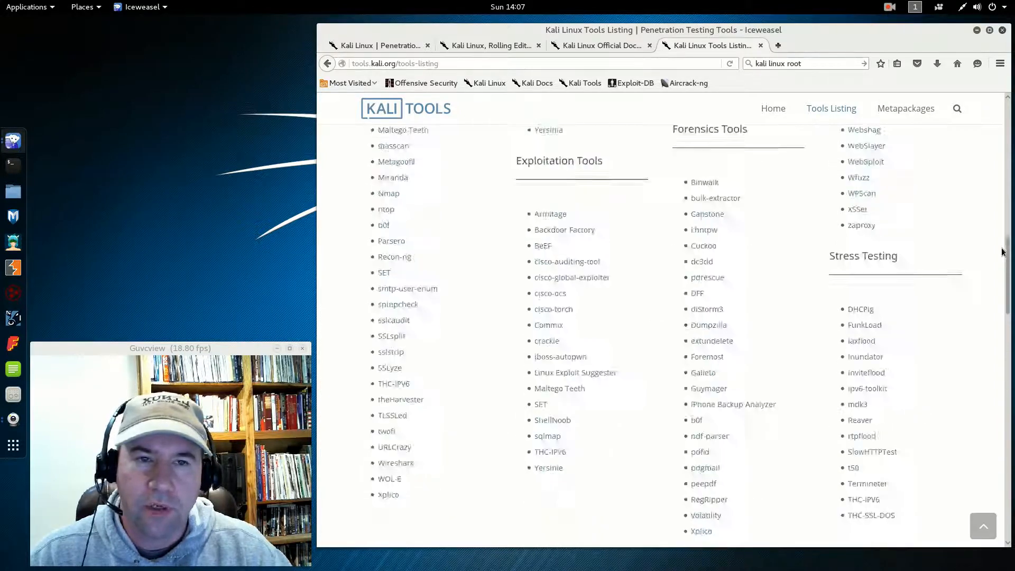
scroll(up, 3)
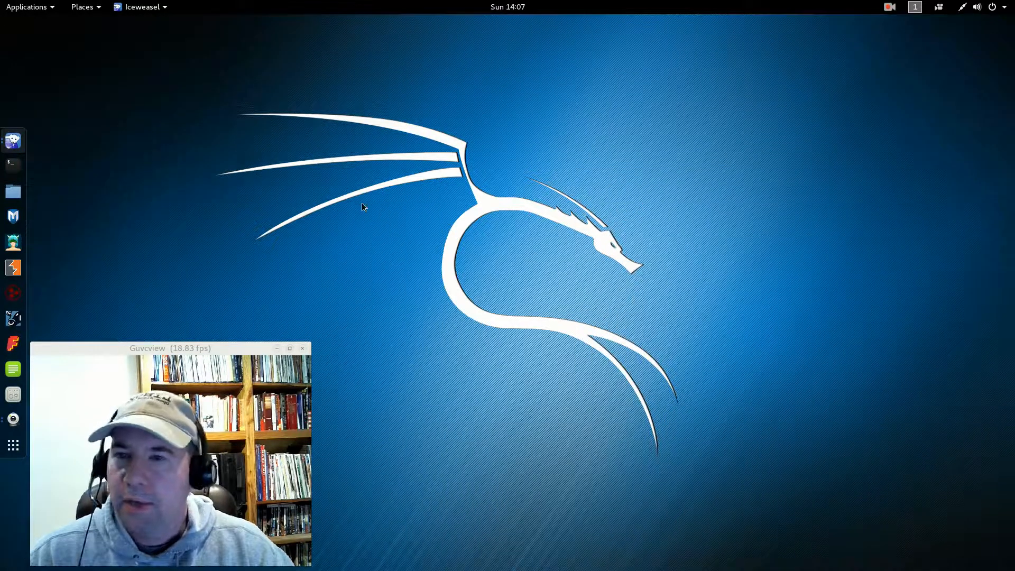
mouse_move(139, 138)
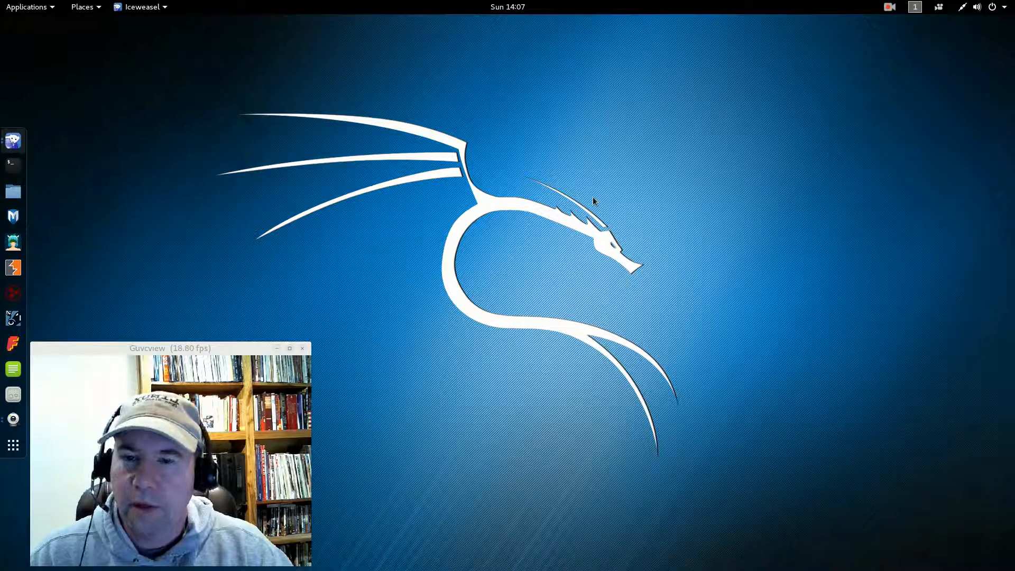
mouse_move(504, 184)
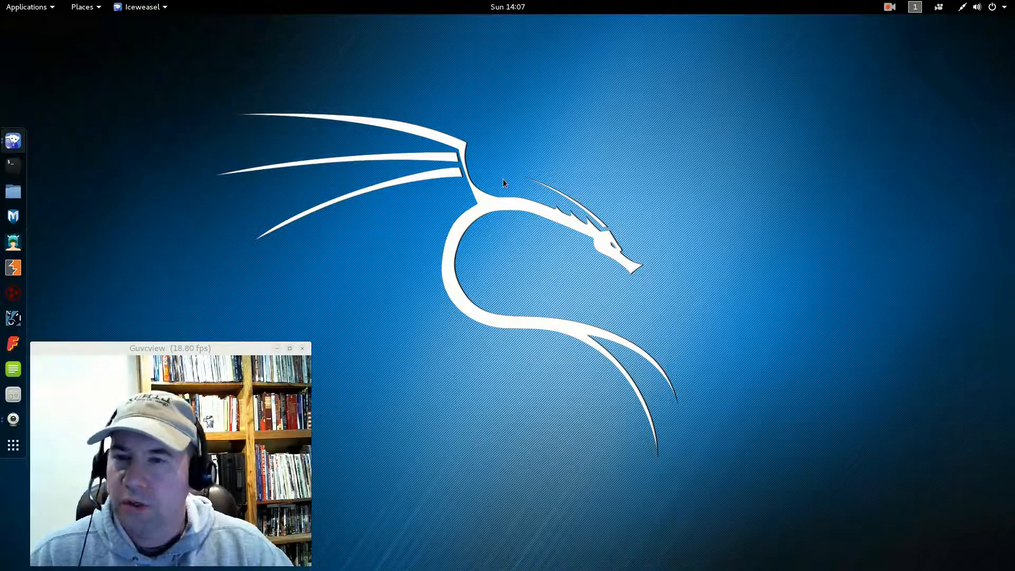
mouse_move(398, 150)
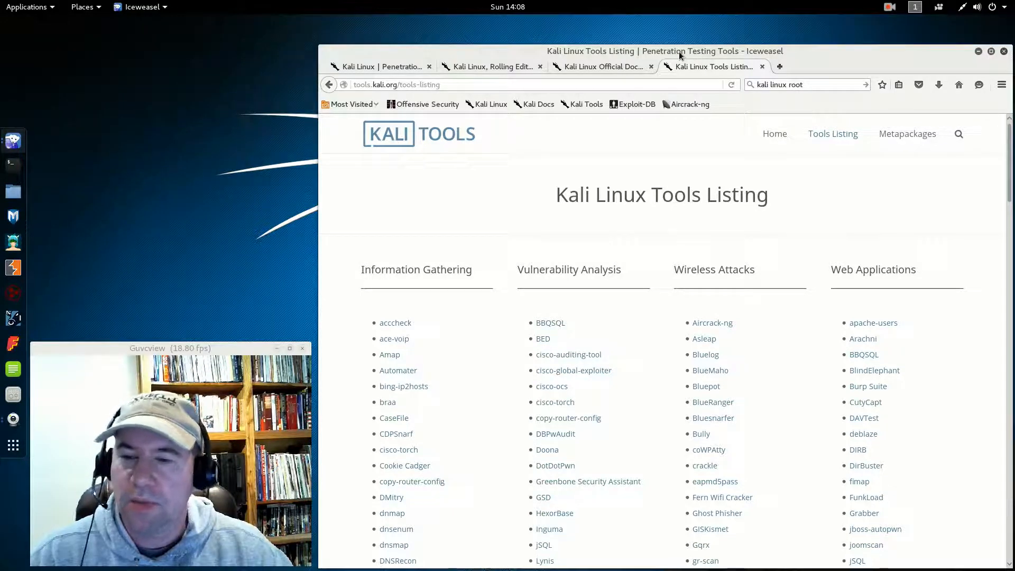
click(977, 52)
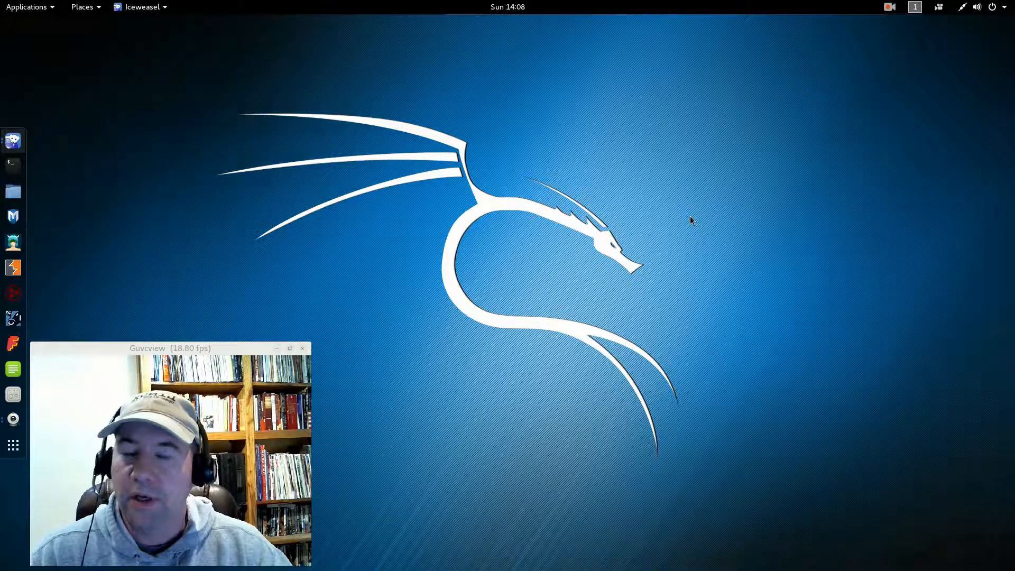
mouse_move(693, 223)
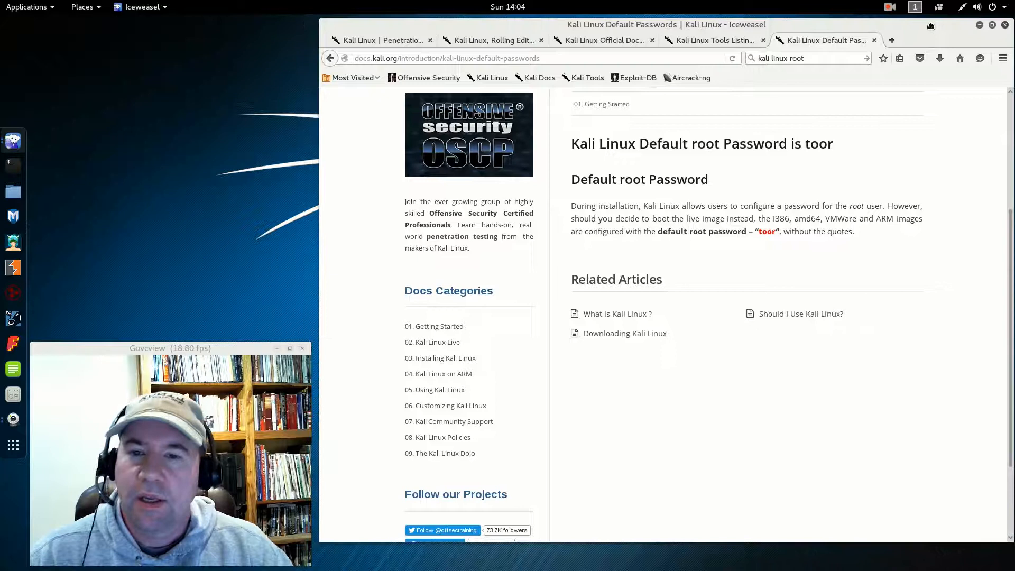
mouse_move(960, 262)
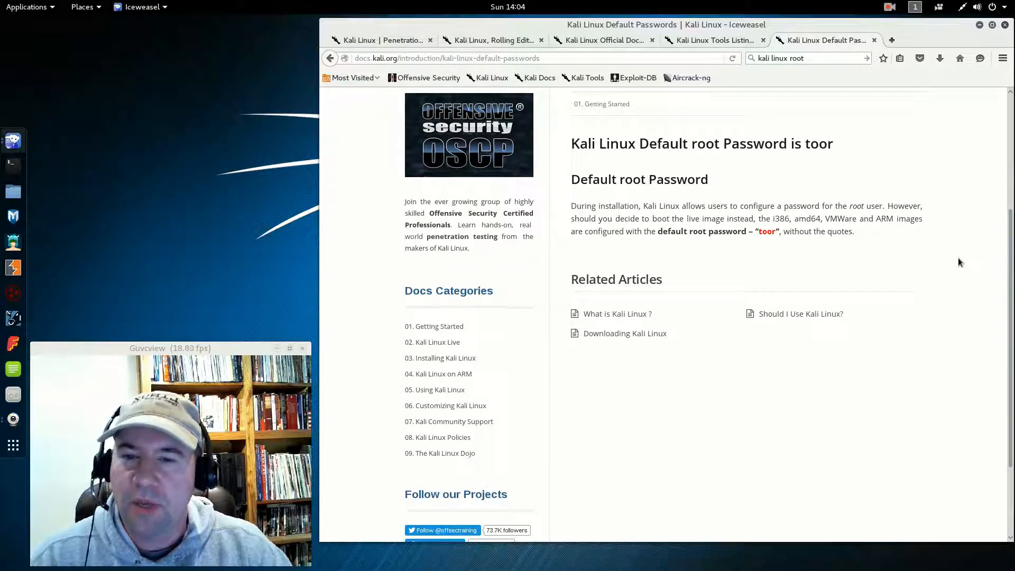
mouse_move(625, 208)
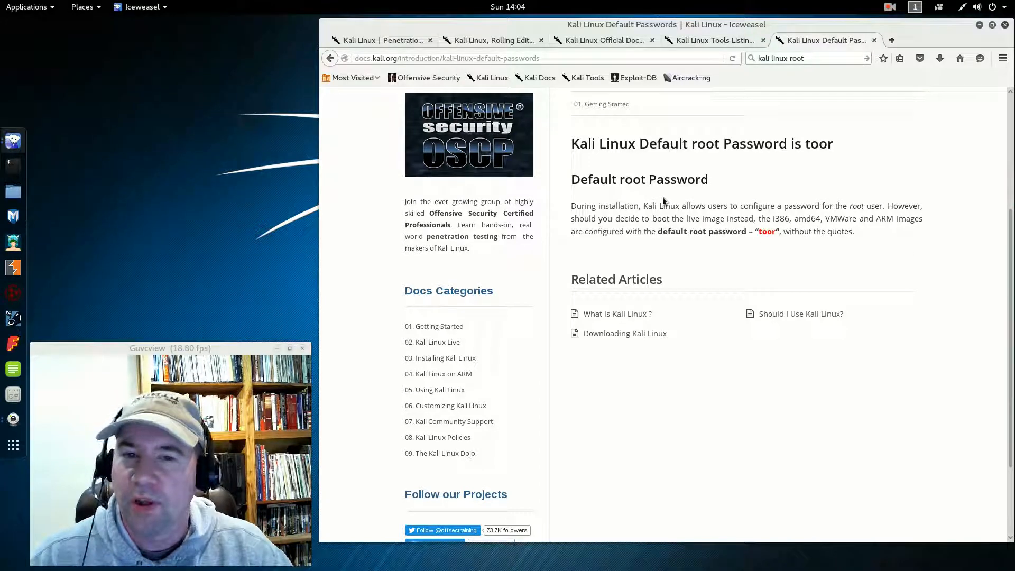
mouse_move(790, 164)
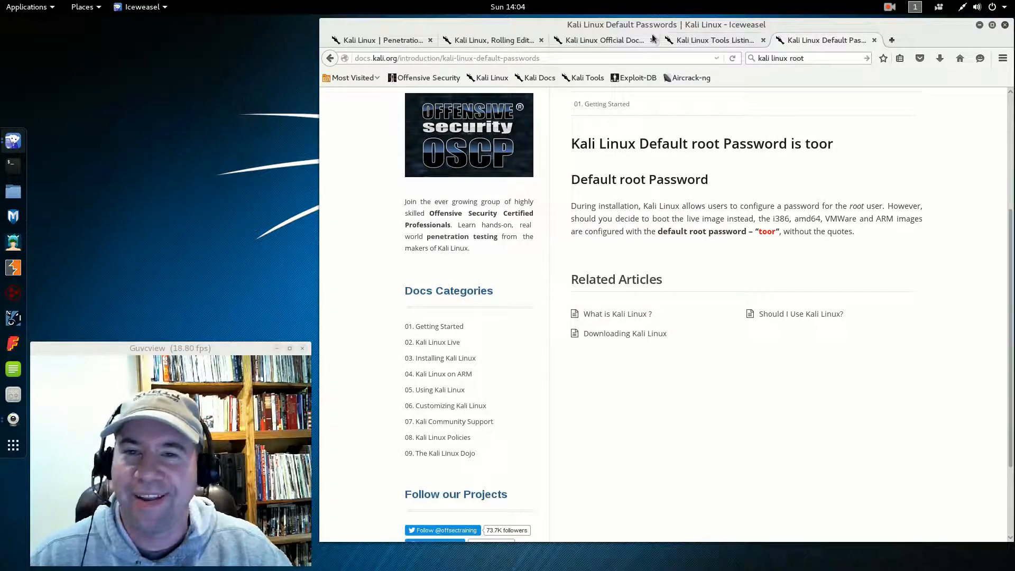
- Minimise Iceweasel with the Default root Password page to reveal the Kali dragon desktop
click(979, 25)
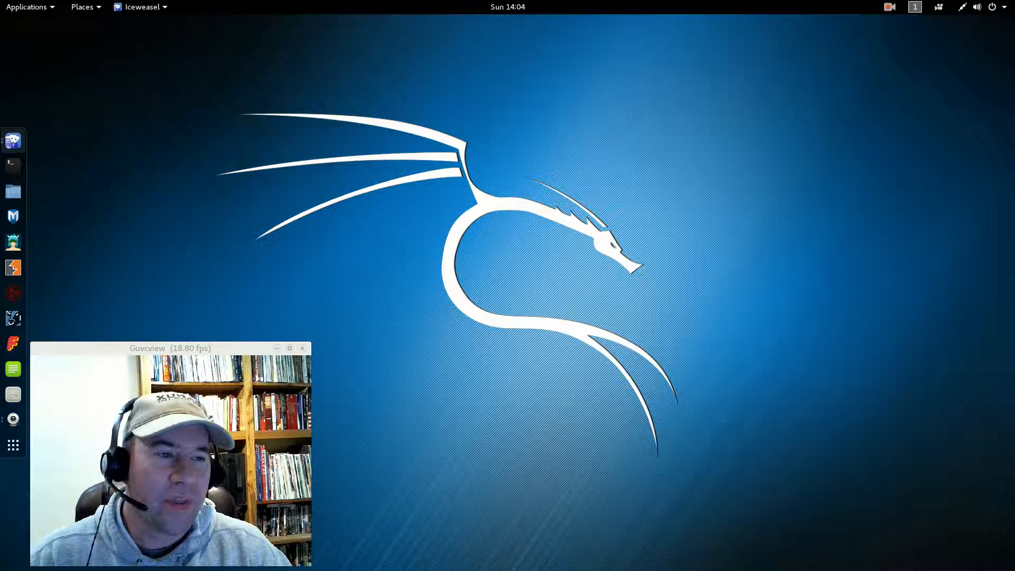